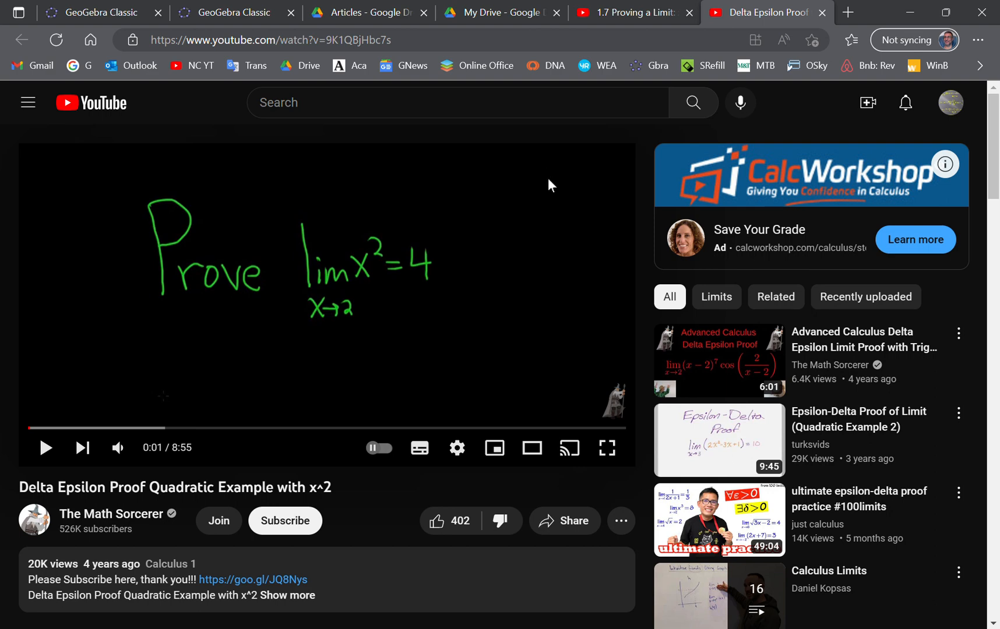
mouse_move(694, 86)
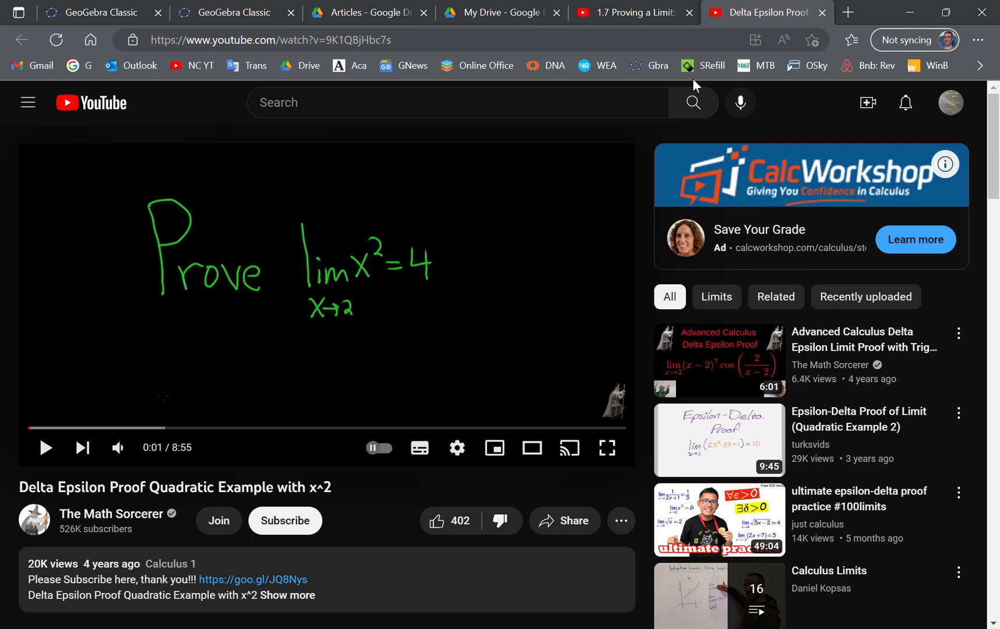
mouse_move(564, 192)
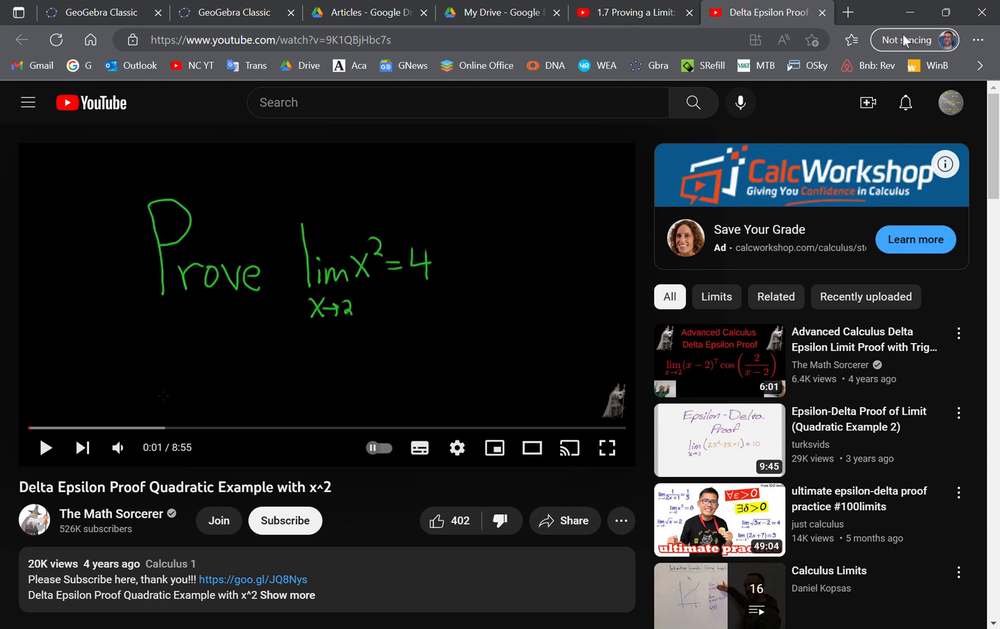
mouse_move(273, 443)
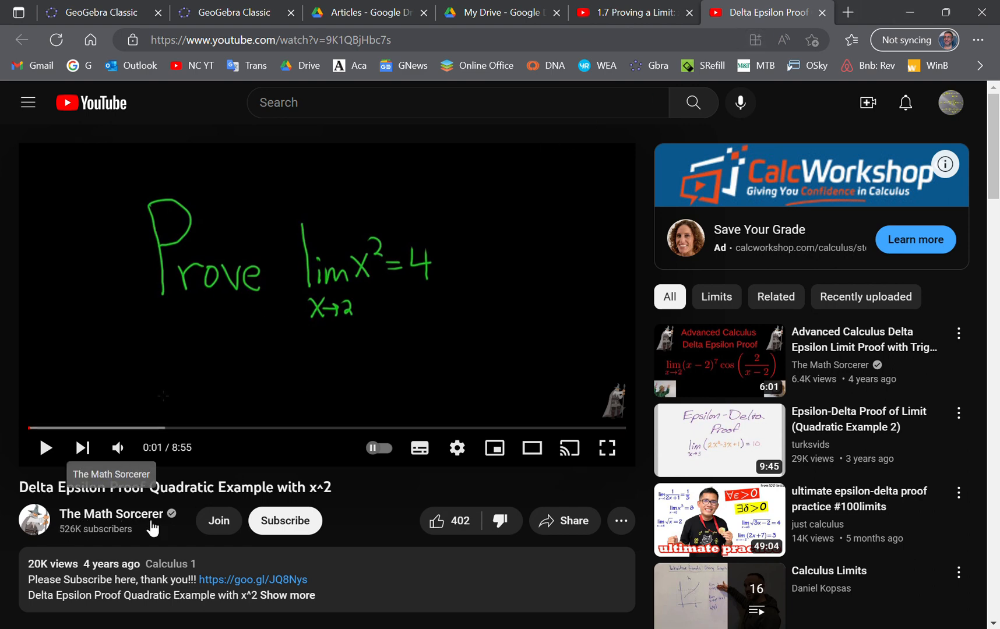
- Glance at the rootmath and Delta Epsilon Proof video tabs, then bring back the f(x)=x² ε-δ applet
click(632, 12)
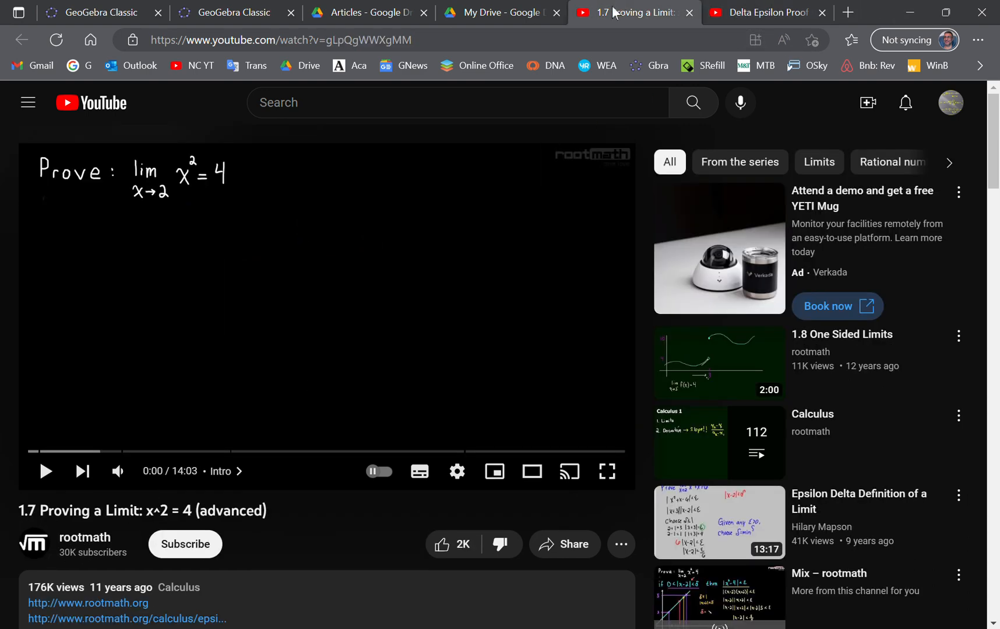
mouse_move(260, 529)
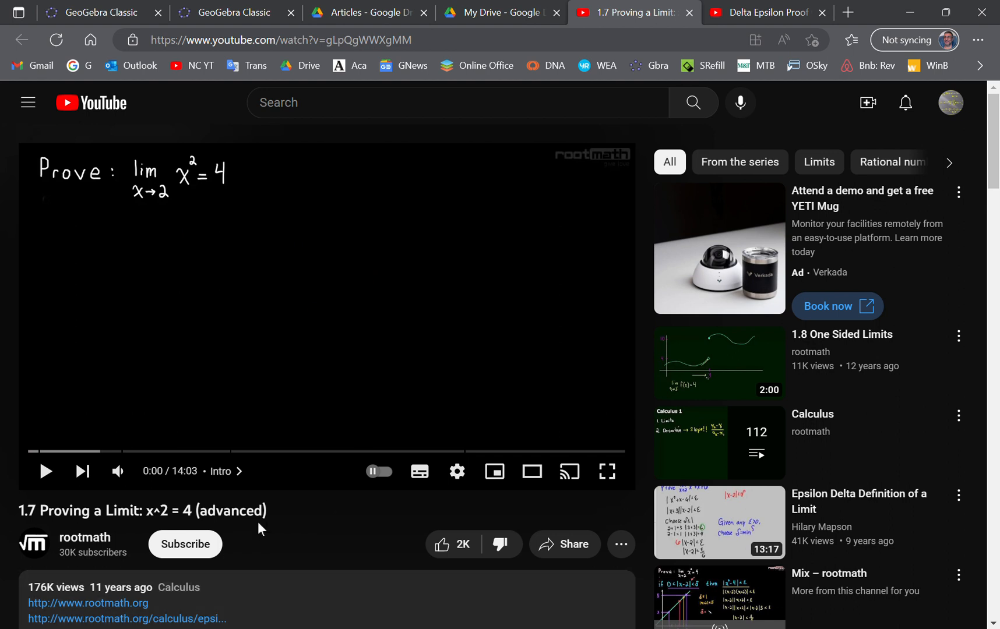
mouse_move(433, 452)
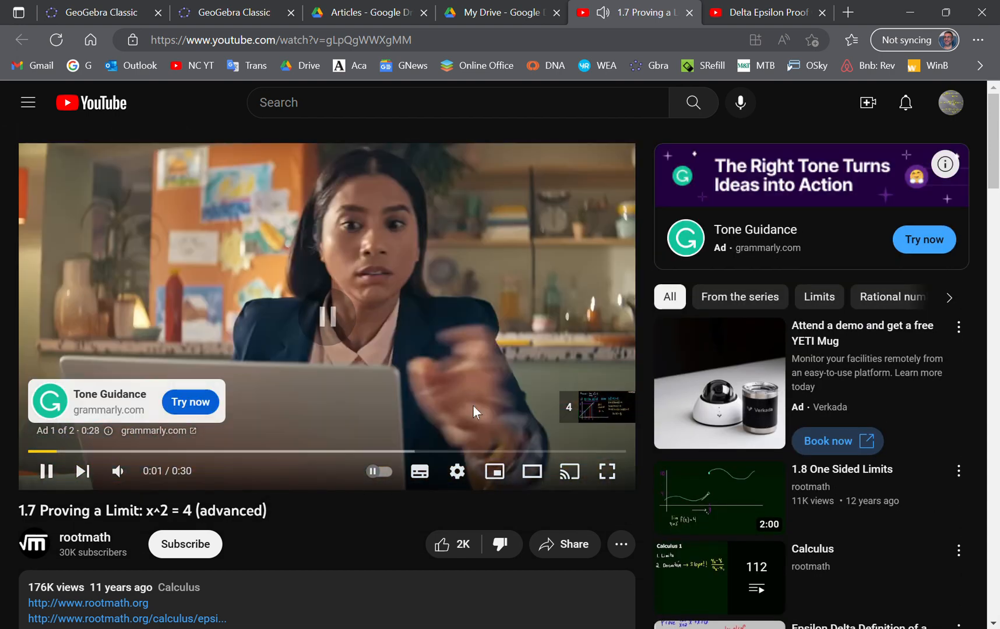
click(45, 470)
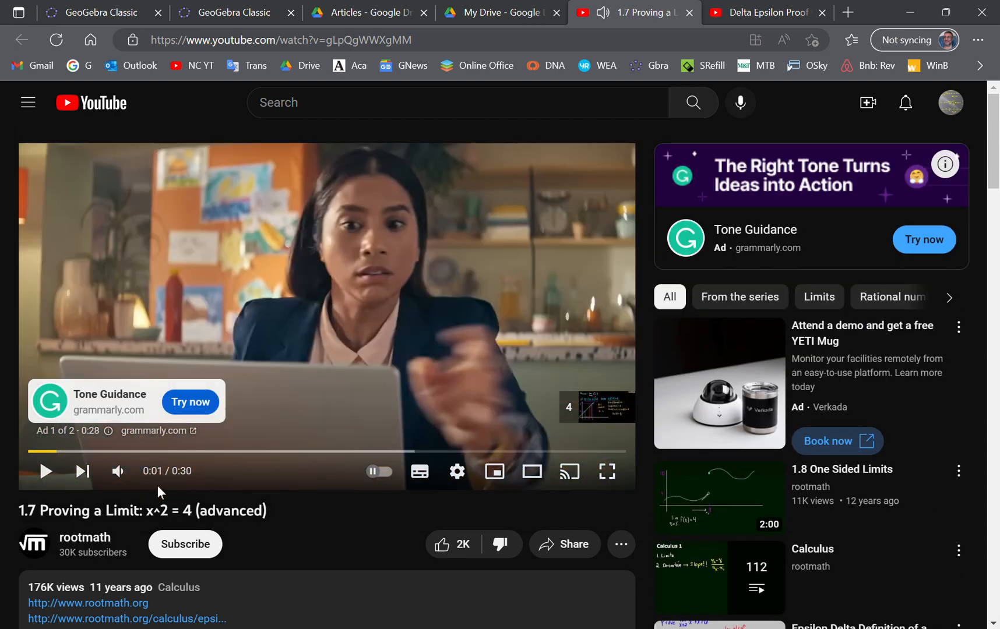
click(758, 11)
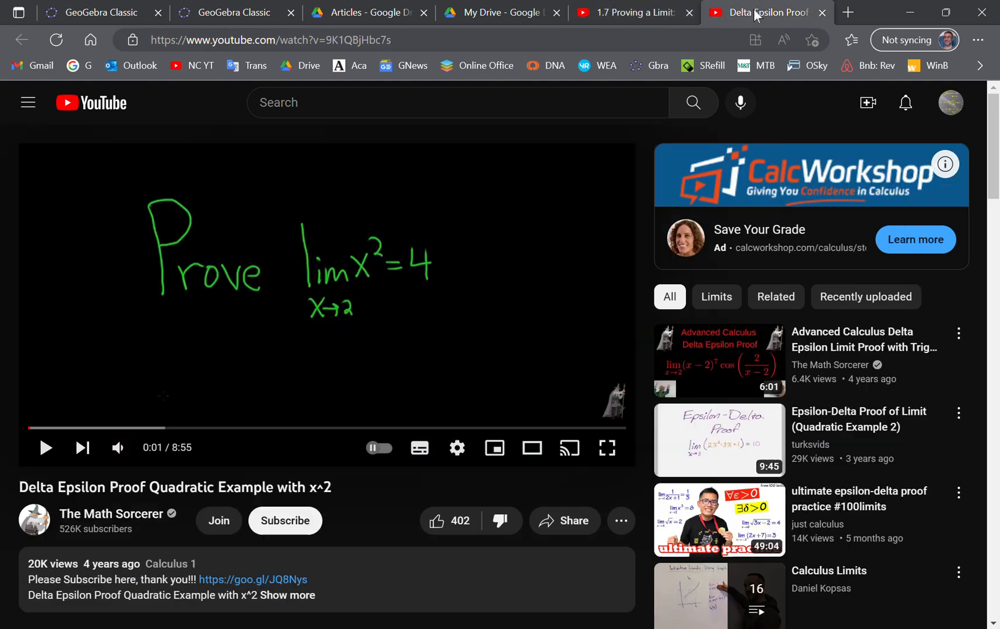
mouse_move(395, 320)
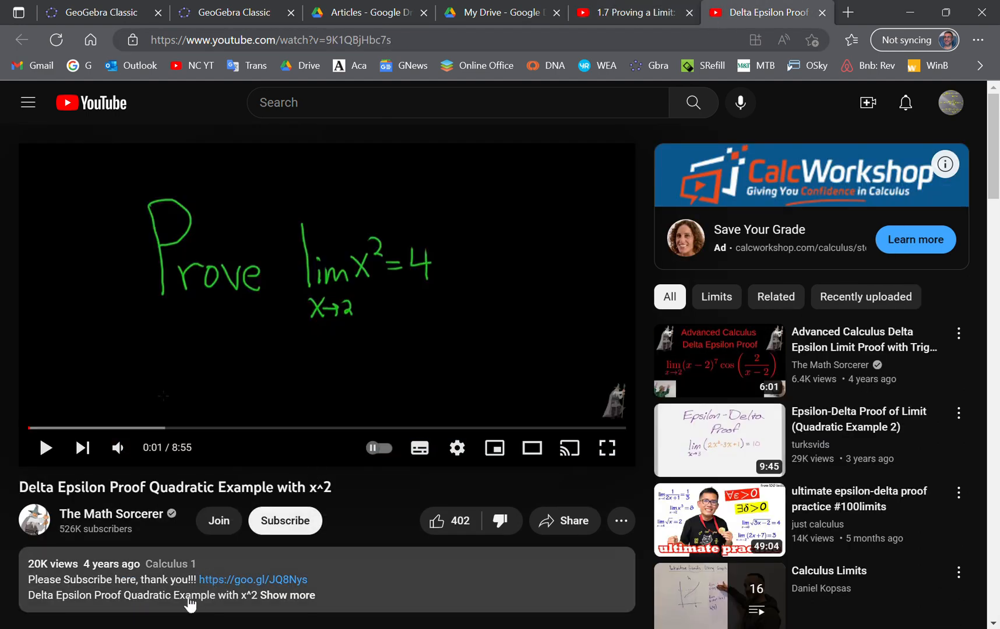
mouse_move(285, 520)
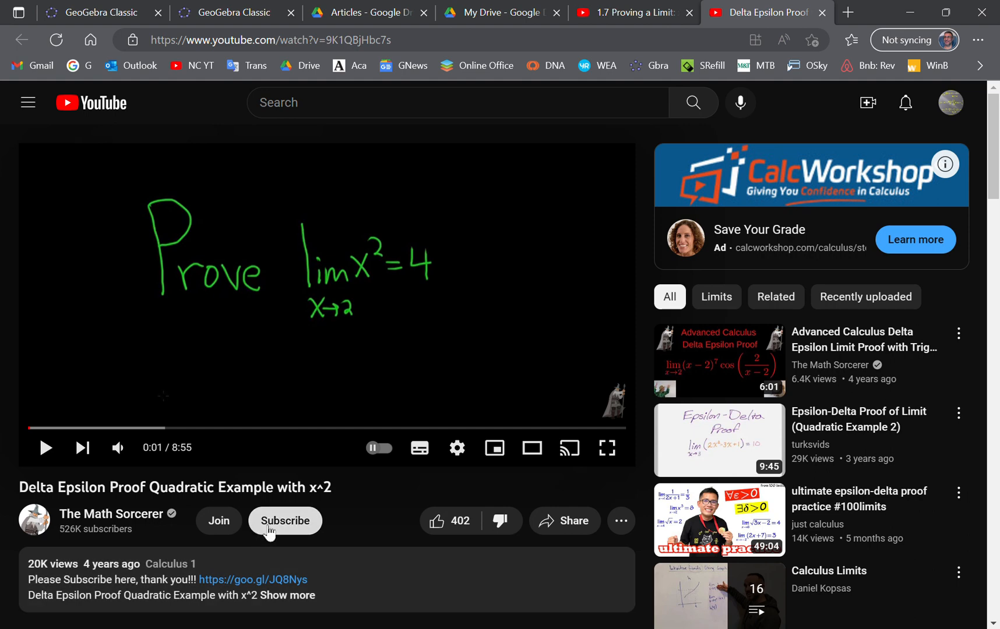
mouse_move(288, 503)
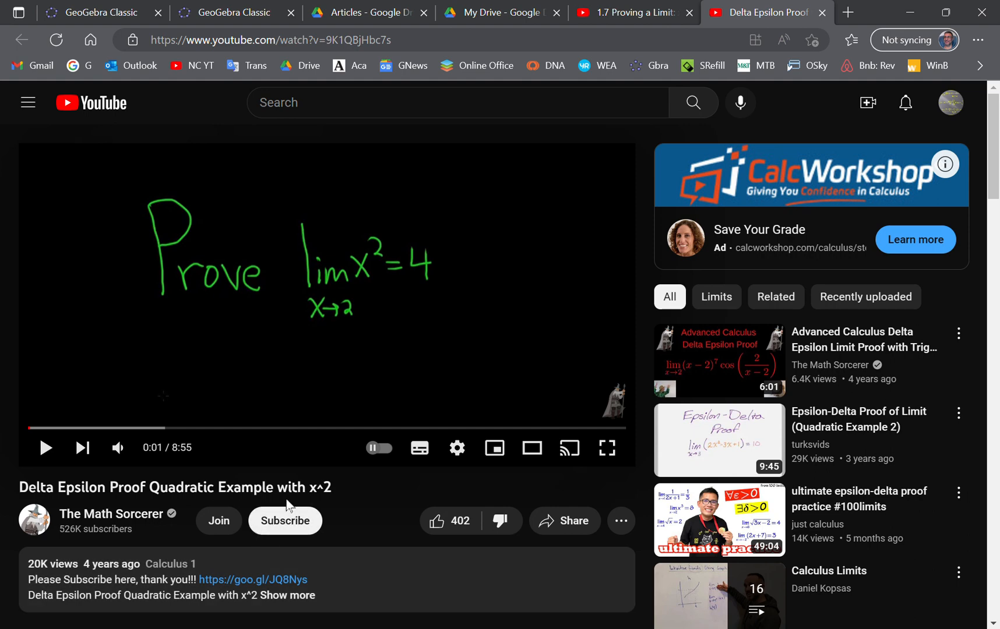
mouse_move(86, 514)
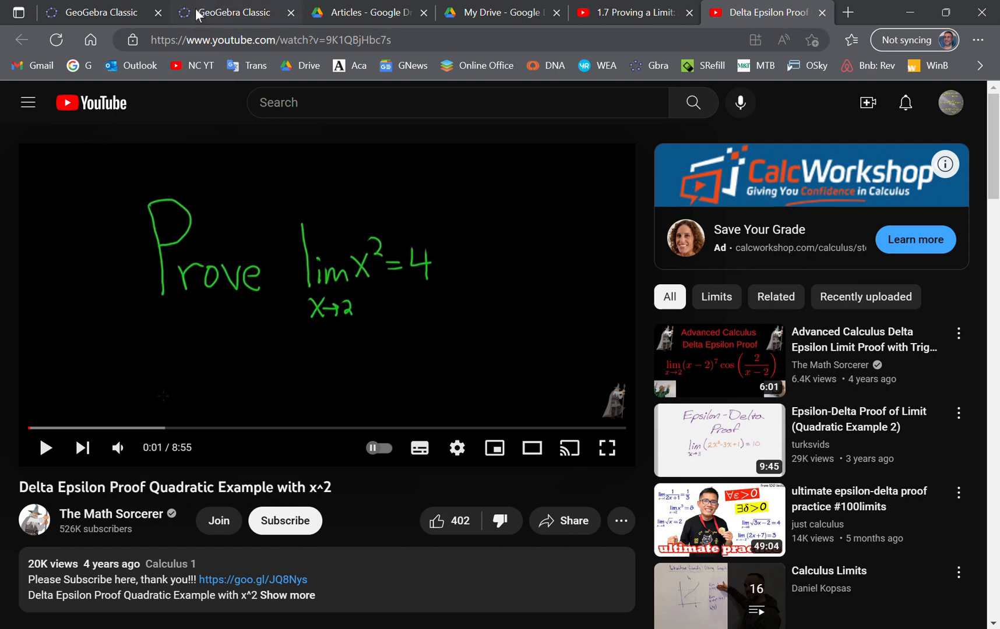
click(96, 11)
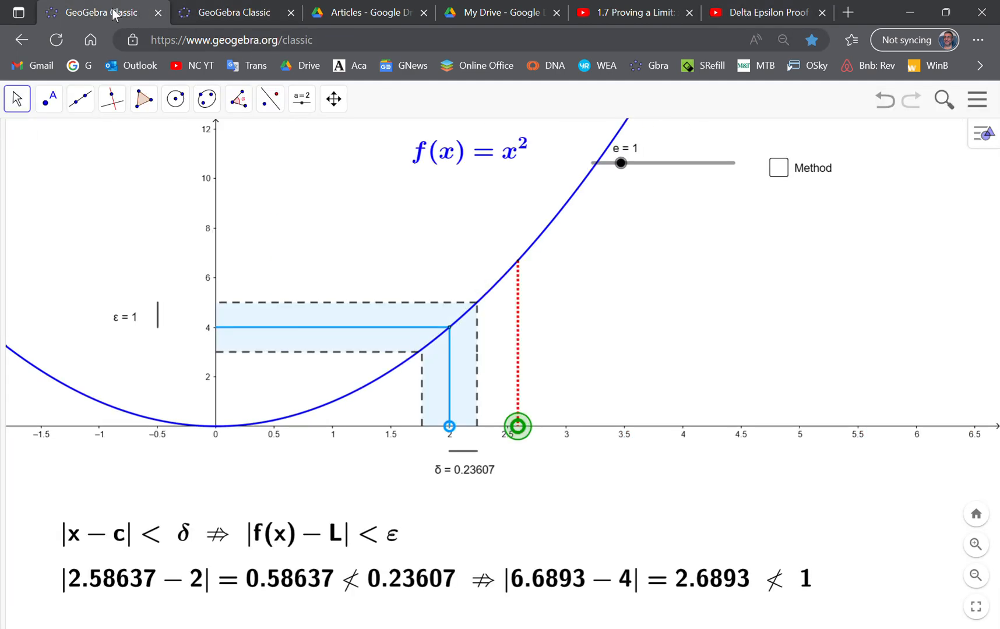
mouse_move(546, 161)
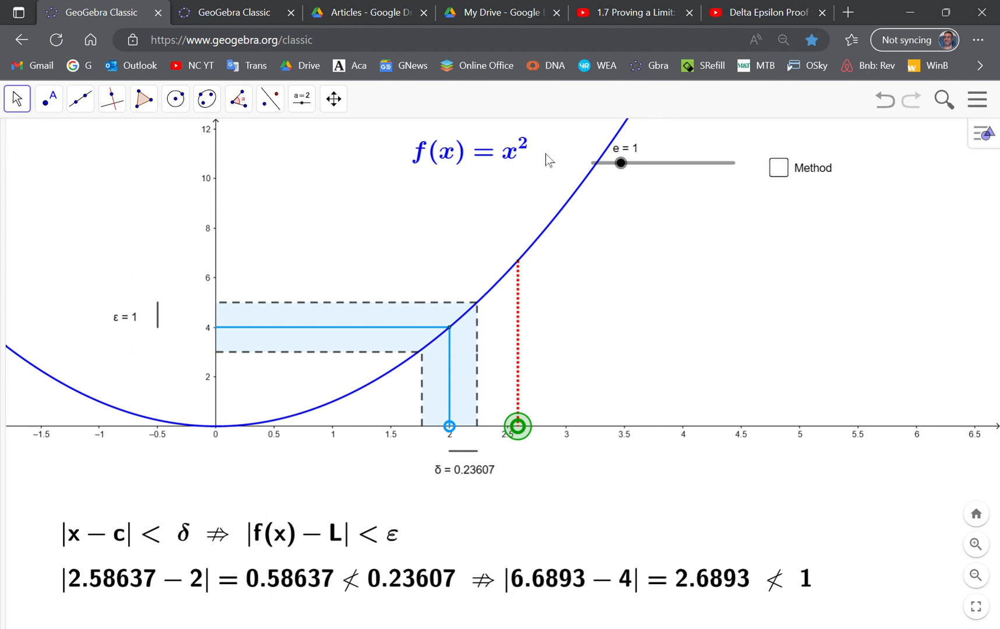
mouse_move(537, 374)
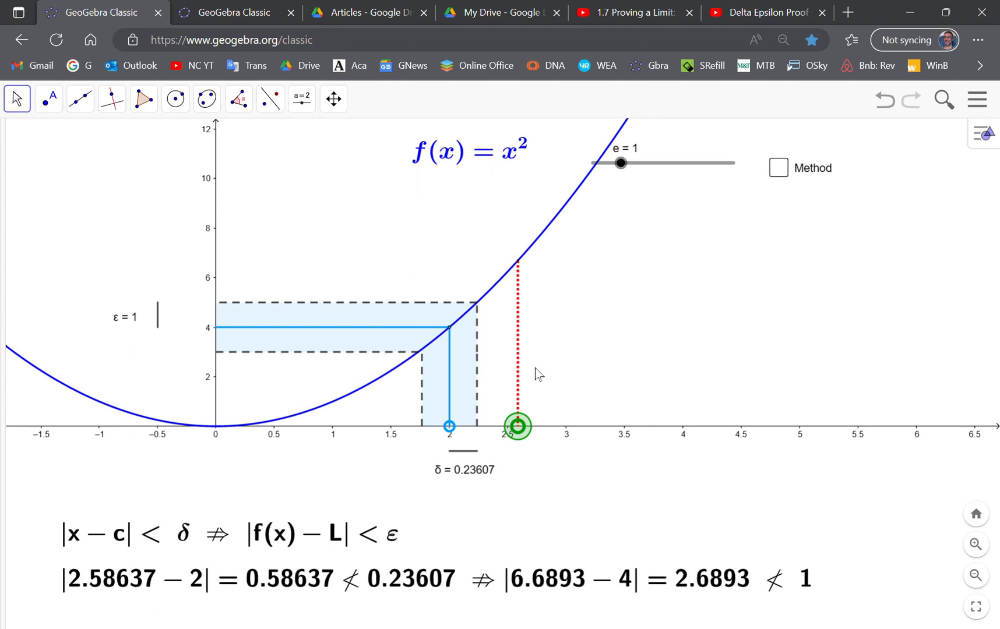
mouse_move(536, 449)
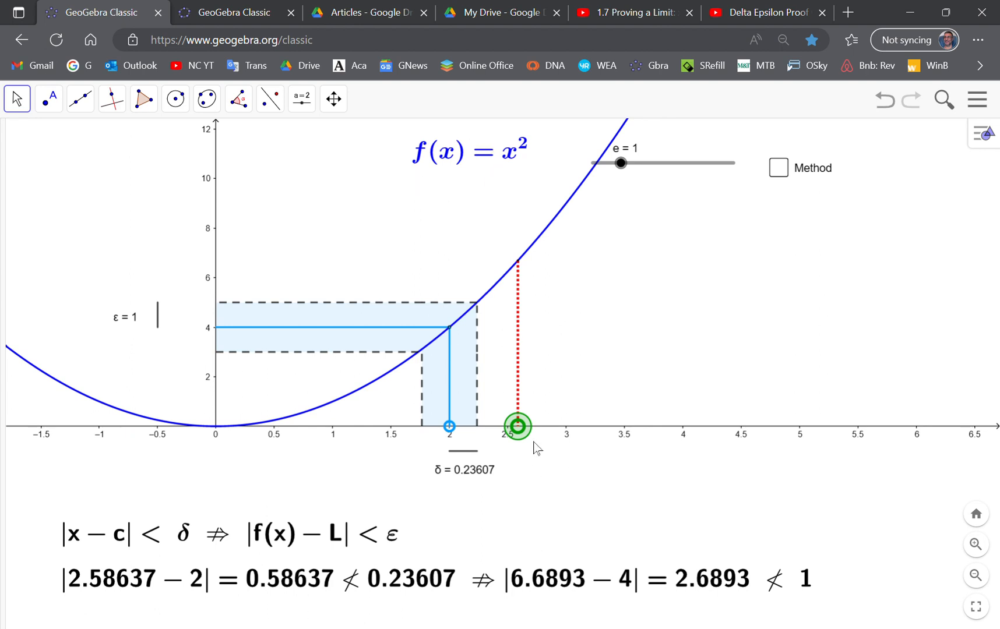
mouse_move(522, 433)
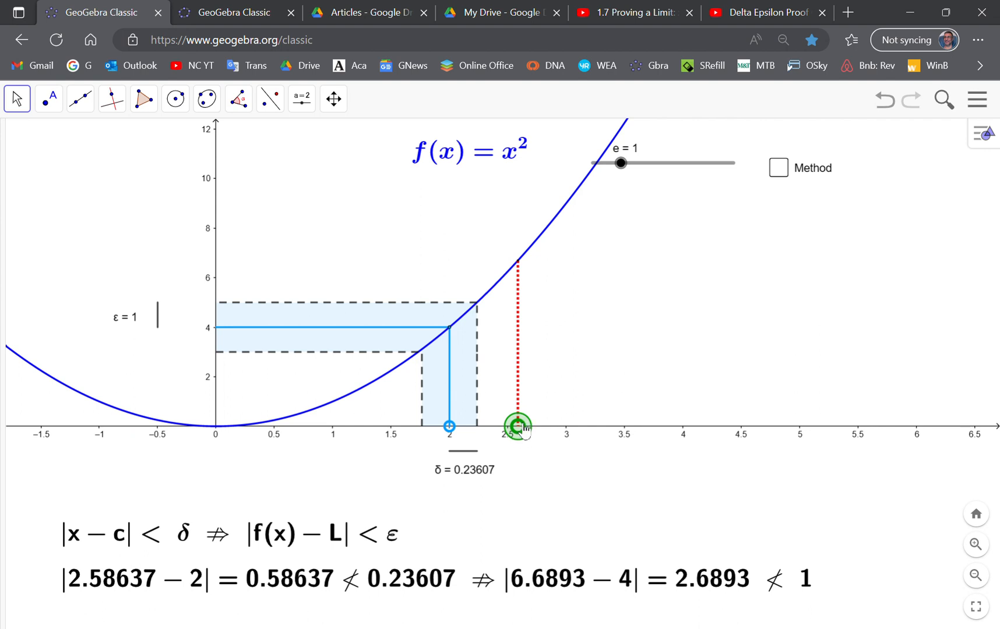
- Move the test point x around inside the δ band near 2 (about 1.80 to 2.18), watching the implication hold
drag(518, 425, 471, 425)
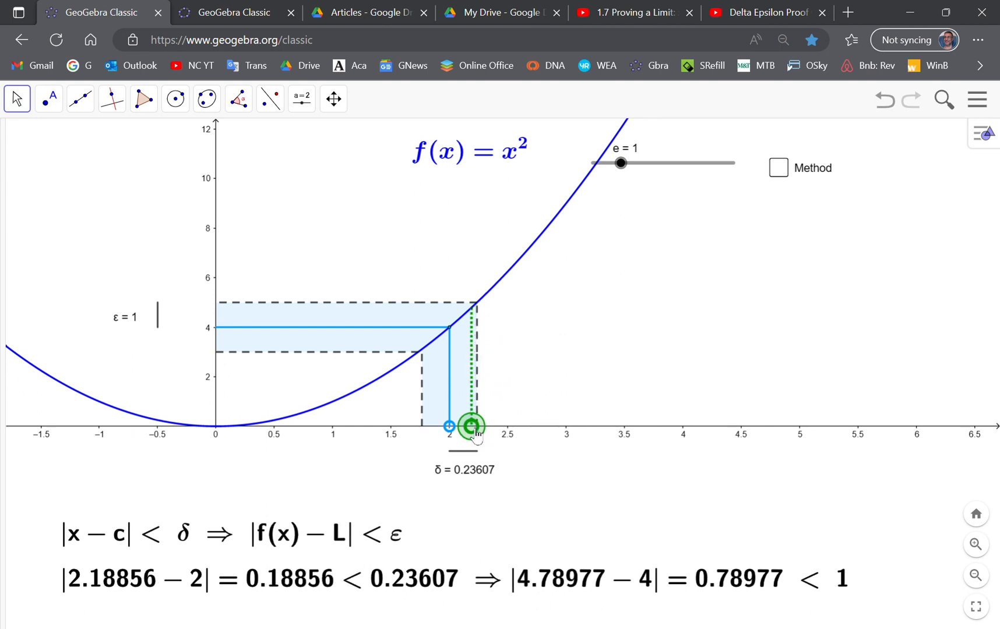
drag(472, 426, 449, 426)
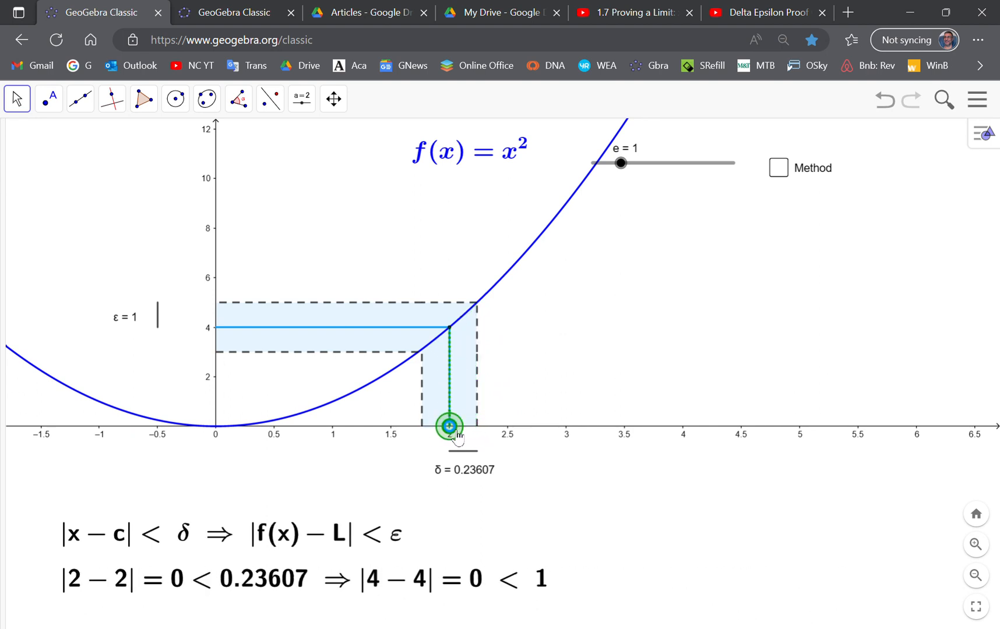
drag(447, 425, 434, 425)
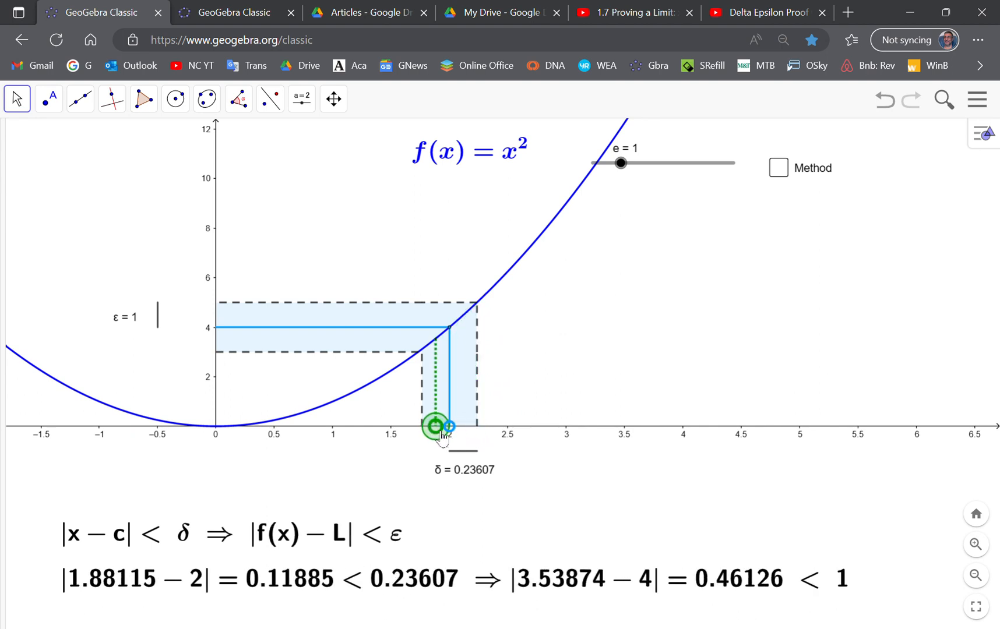
drag(438, 425, 471, 425)
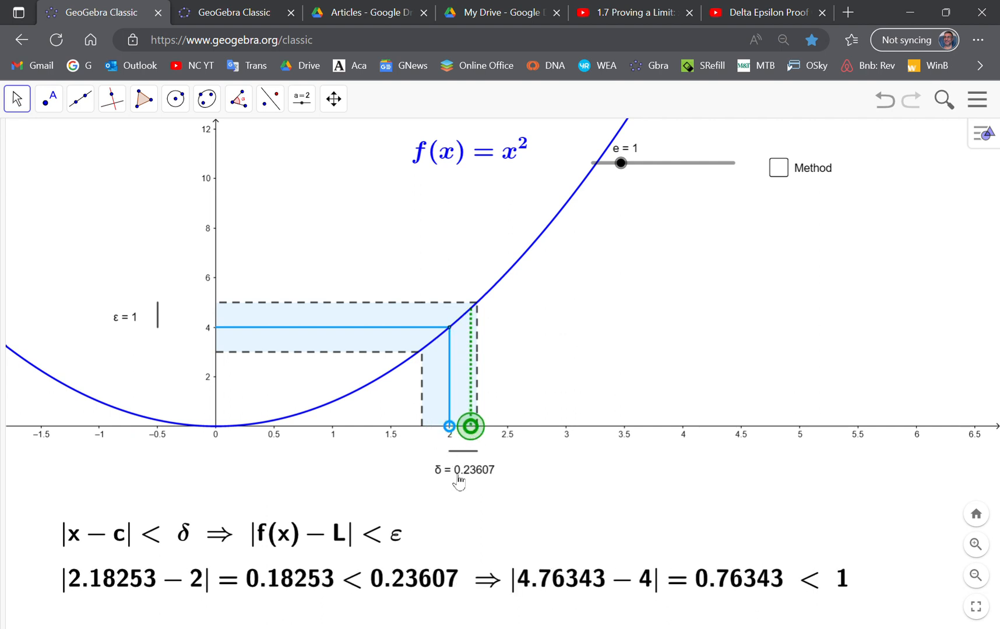
mouse_move(475, 482)
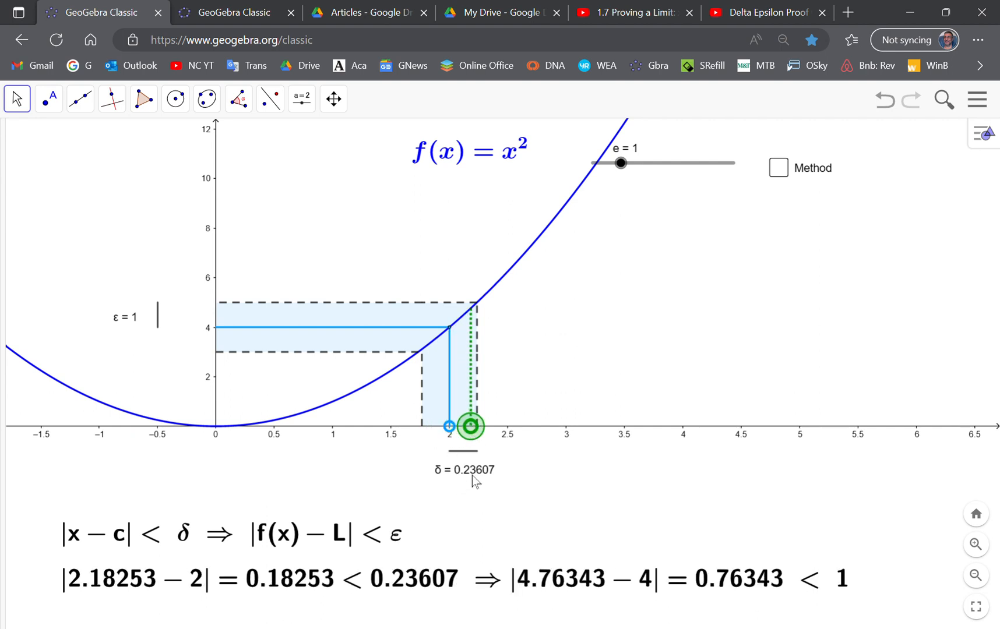
drag(470, 425, 448, 425)
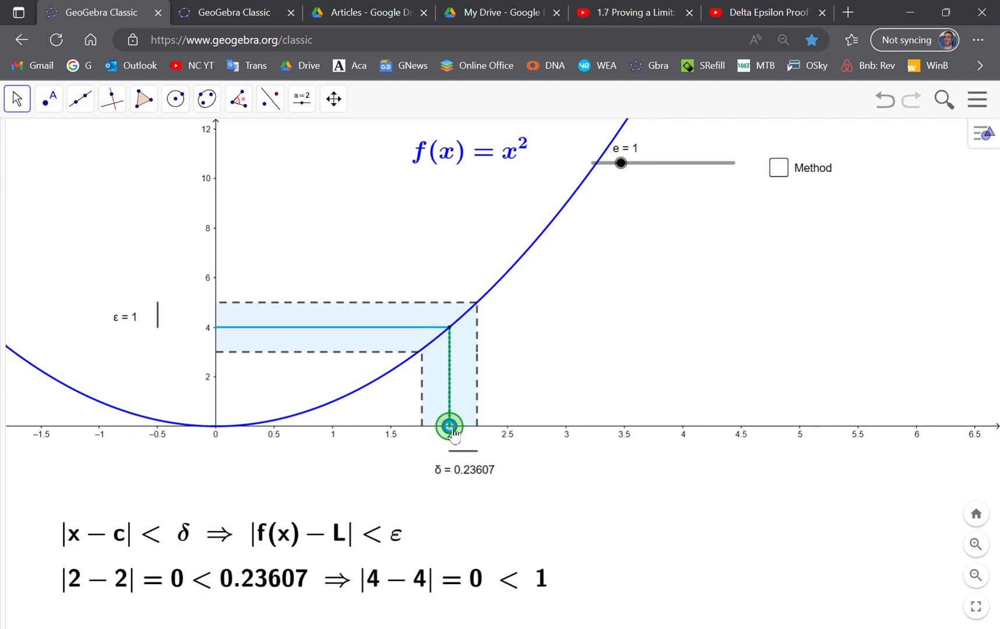
drag(449, 428, 424, 427)
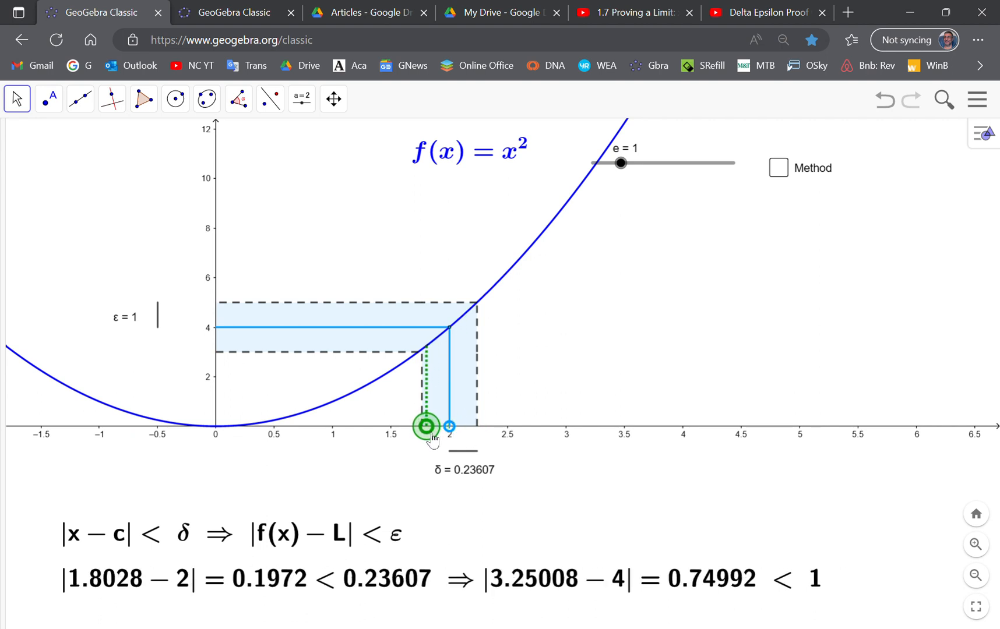
drag(425, 427, 467, 427)
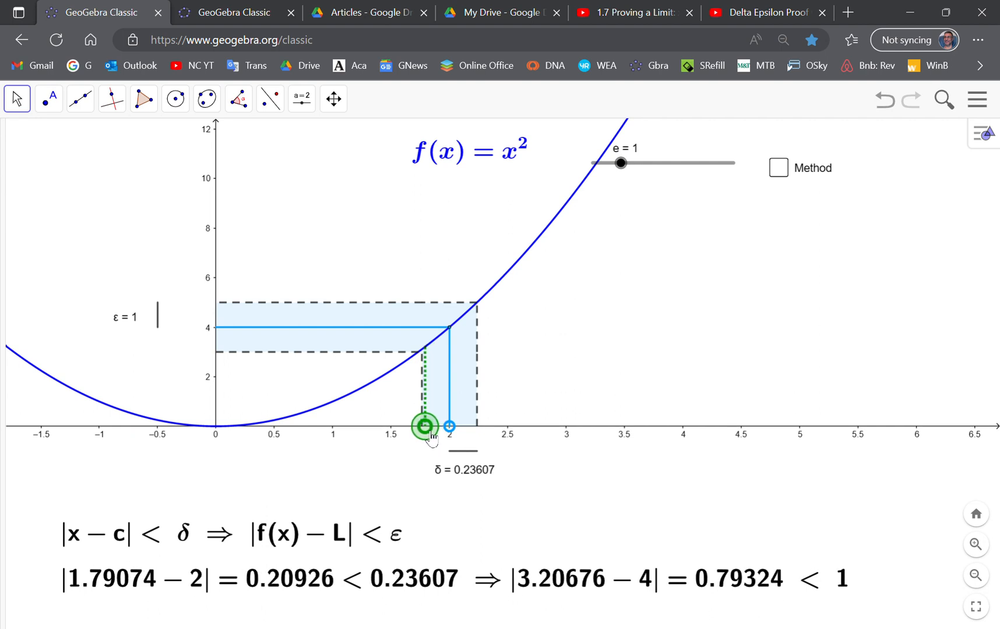
- Move x just outside and back inside the left edge of the δ interval, then leave it at about 2.44, right of the band
drag(423, 427, 420, 427)
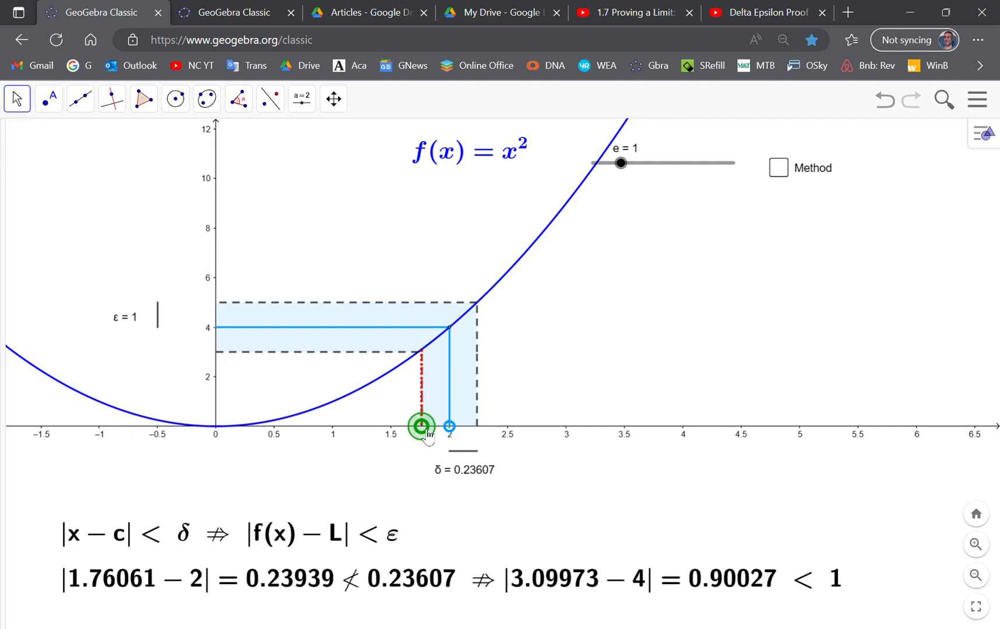
drag(421, 425, 421, 425)
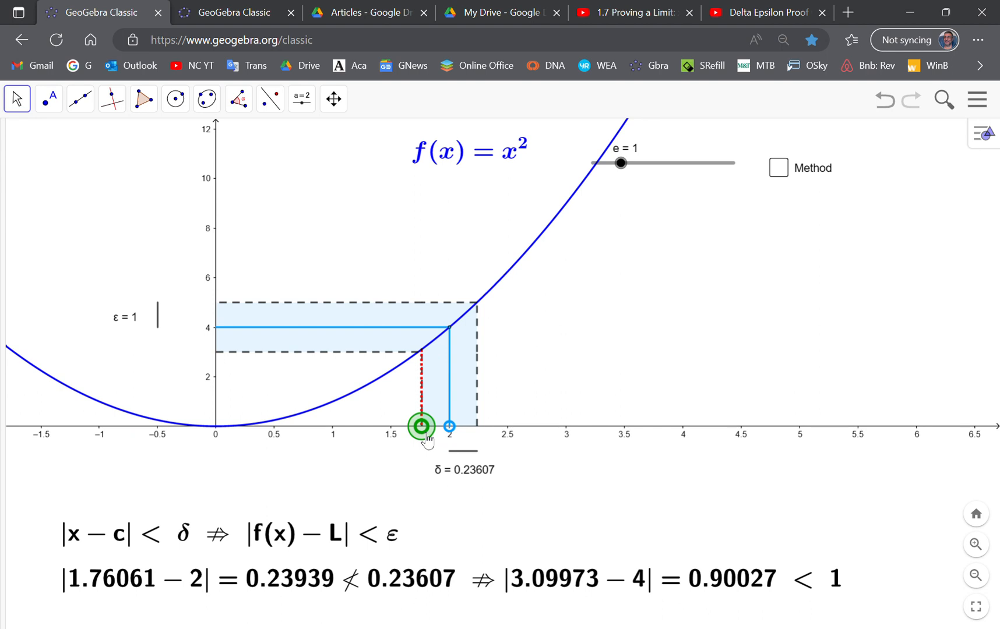
drag(421, 427, 423, 426)
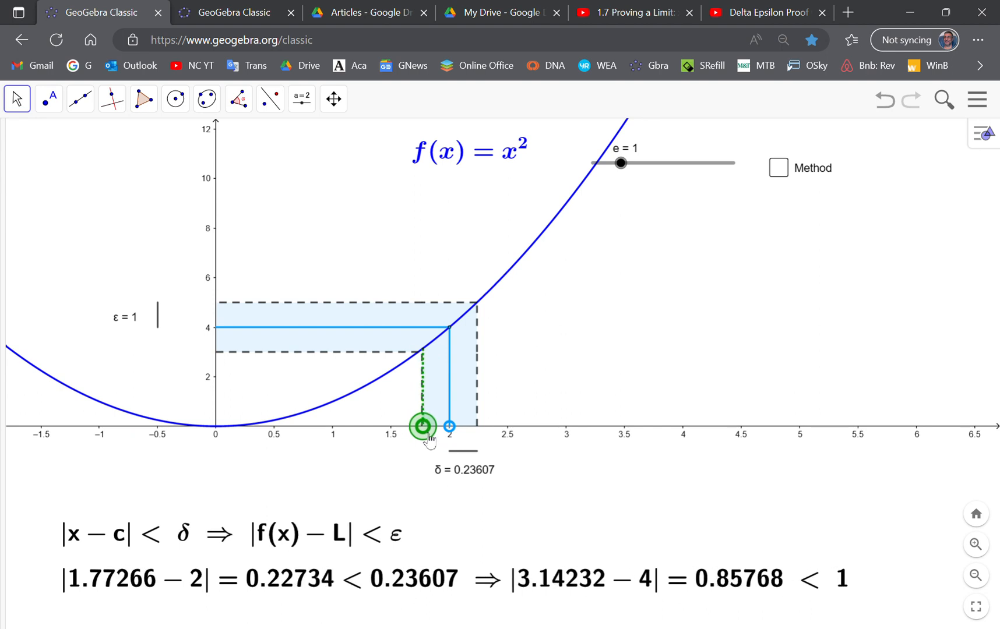
mouse_move(731, 598)
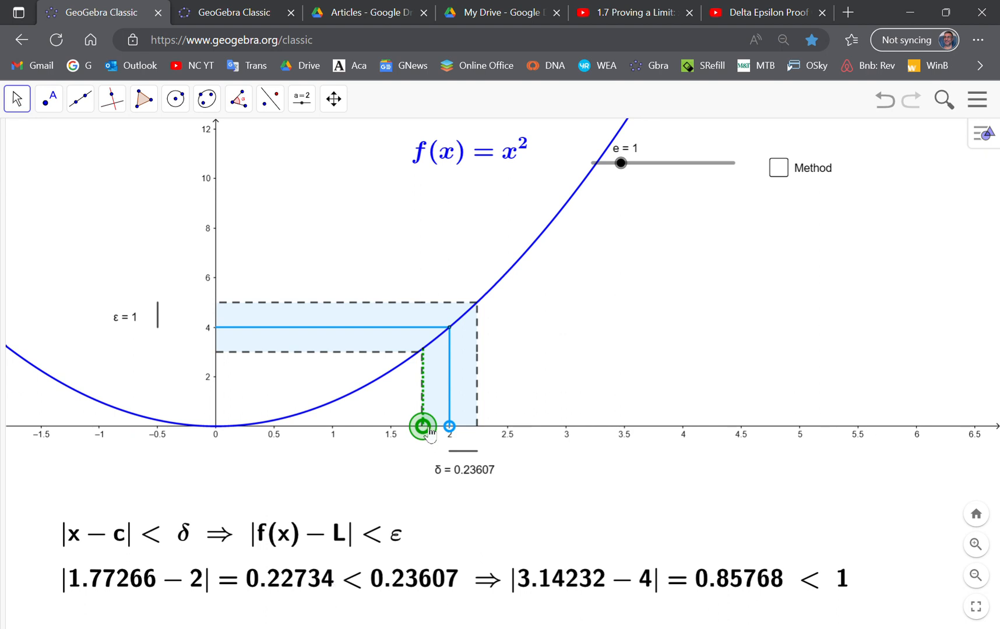
mouse_move(391, 546)
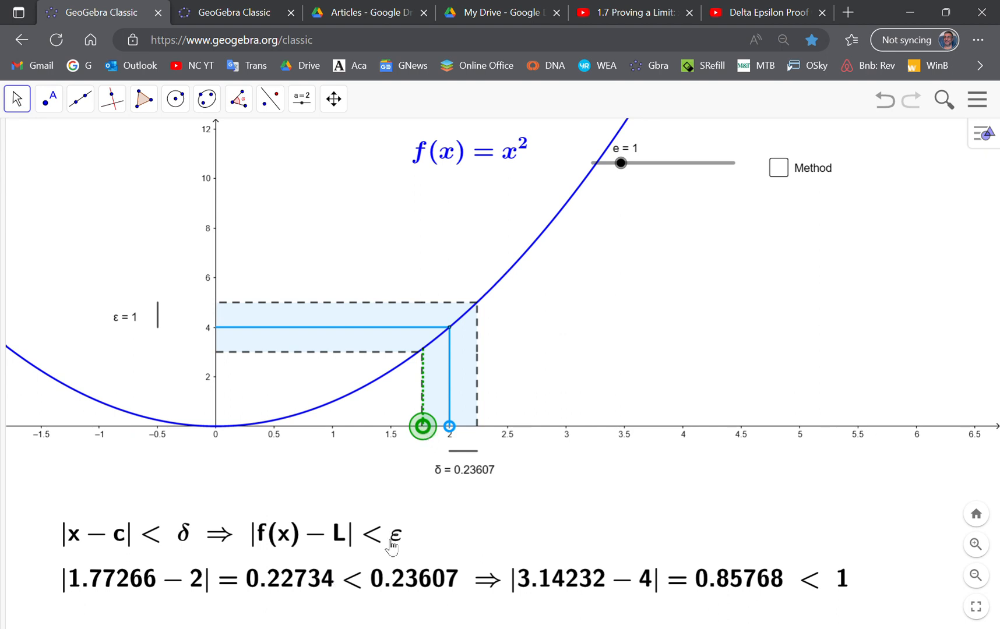
mouse_move(400, 599)
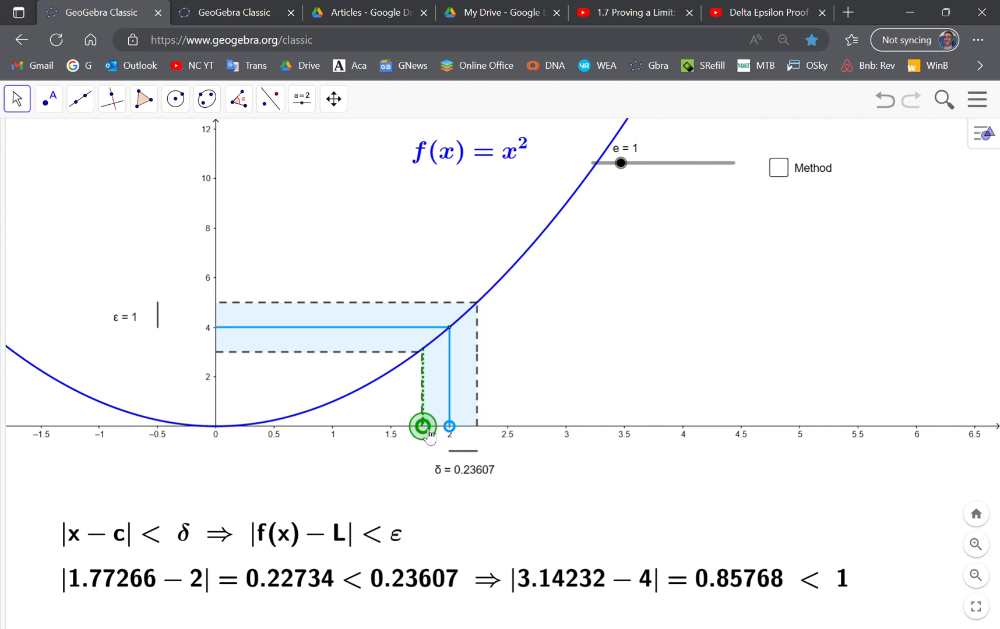
drag(422, 427, 415, 427)
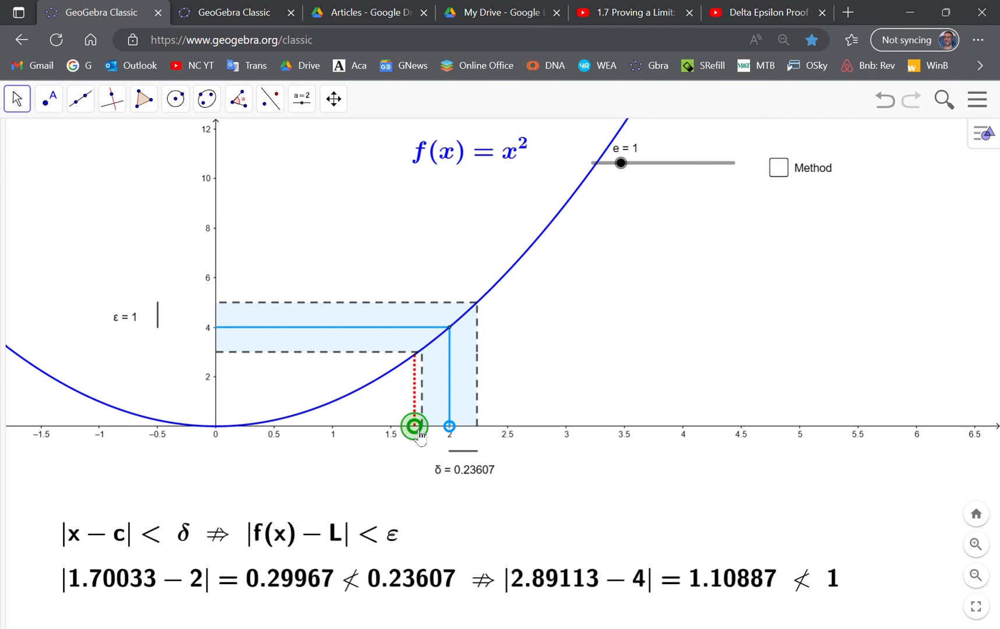
drag(413, 425, 459, 425)
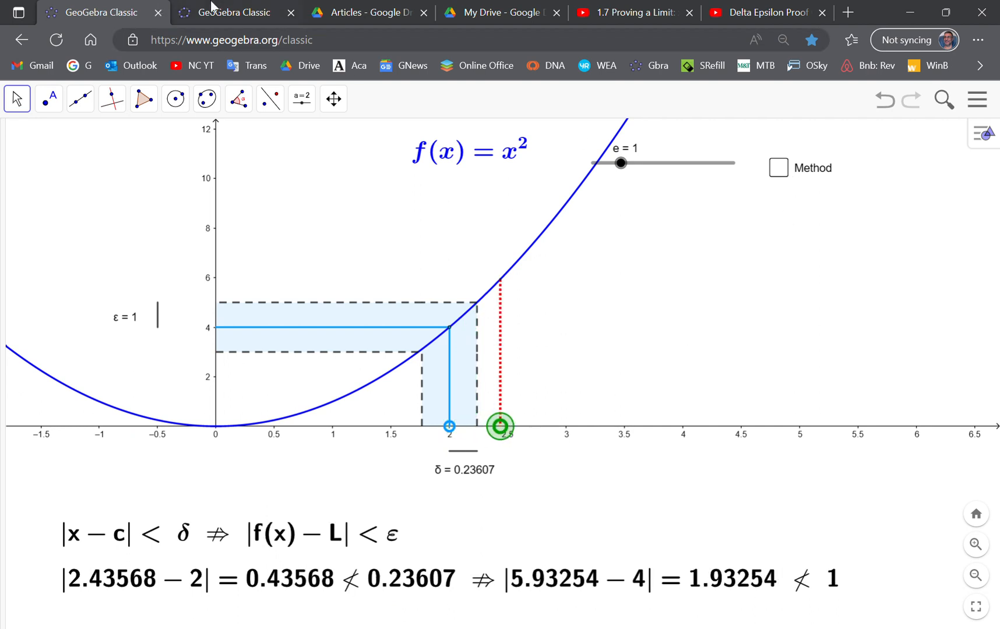
- Browse the new-method limit article PDF in the My Drive tab
click(363, 11)
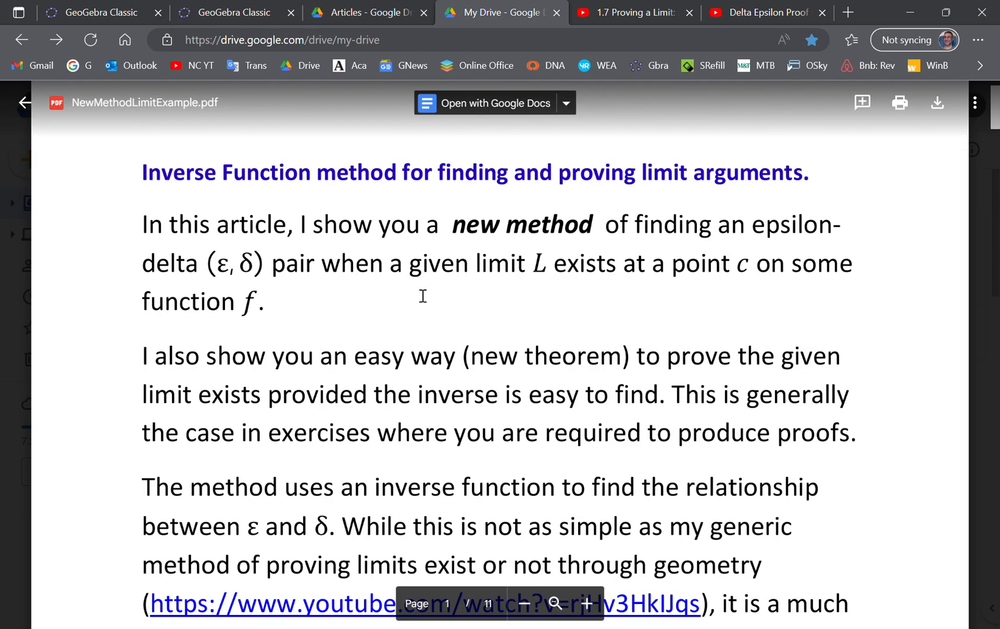
scroll(down, 3)
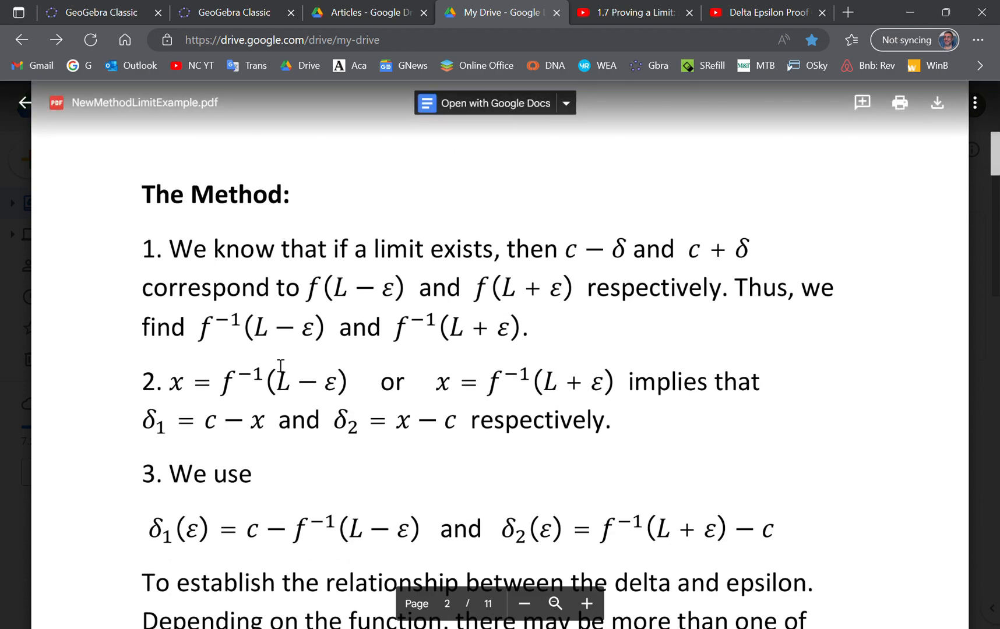
scroll(down, 3)
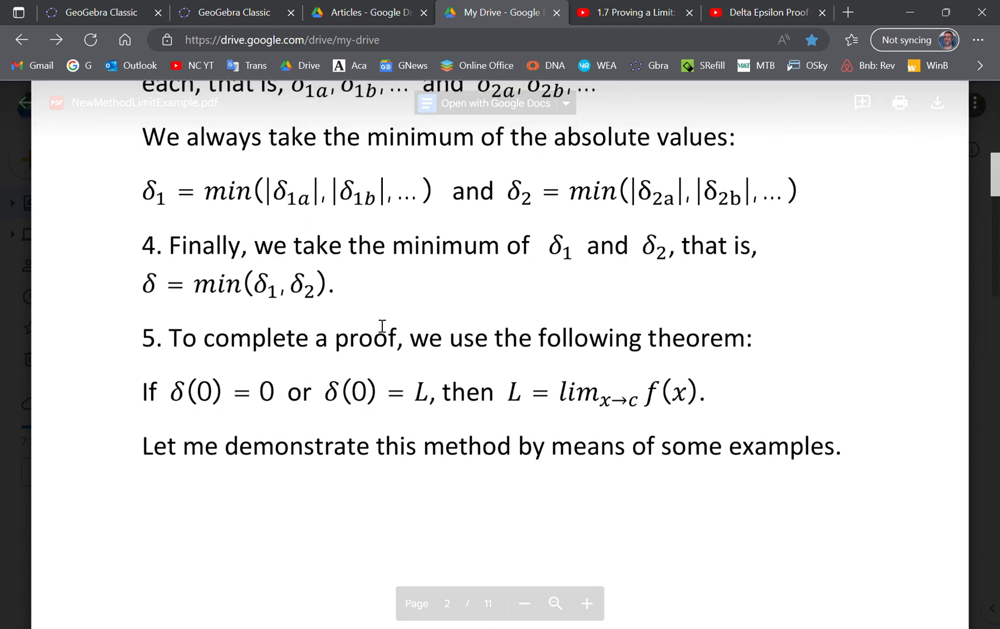
- Scroll GeometricLimitTheorem.pdf to page 2, then return to the geometric limit theorem applet
click(363, 11)
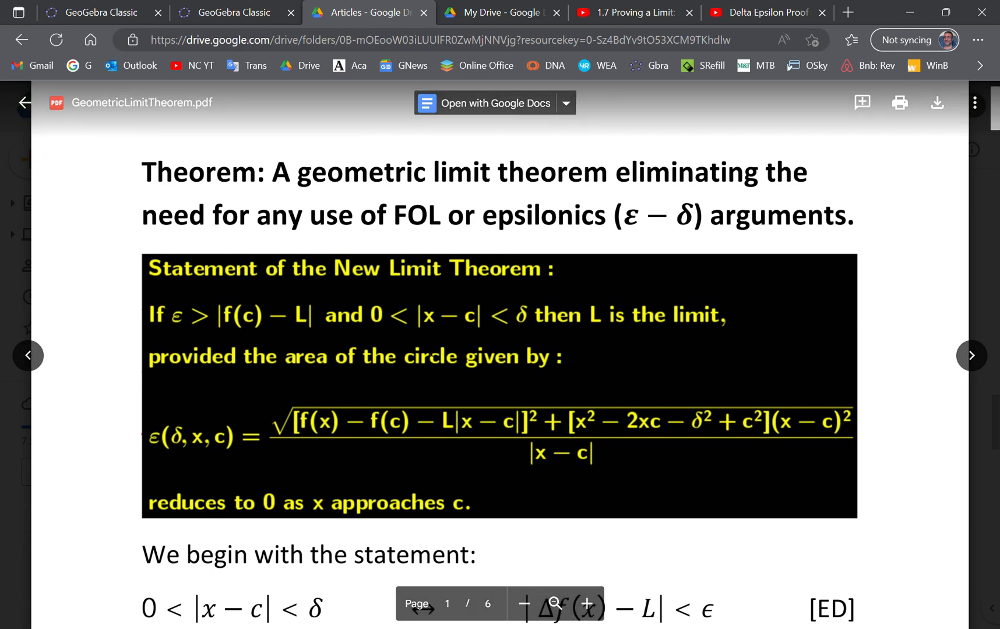
scroll(down, 3)
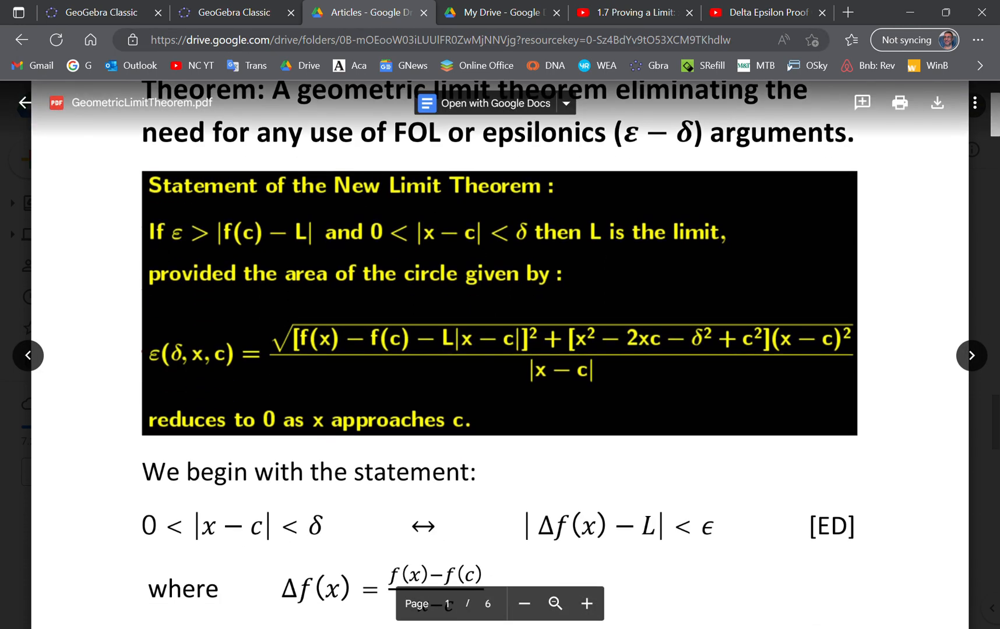
scroll(down, 3)
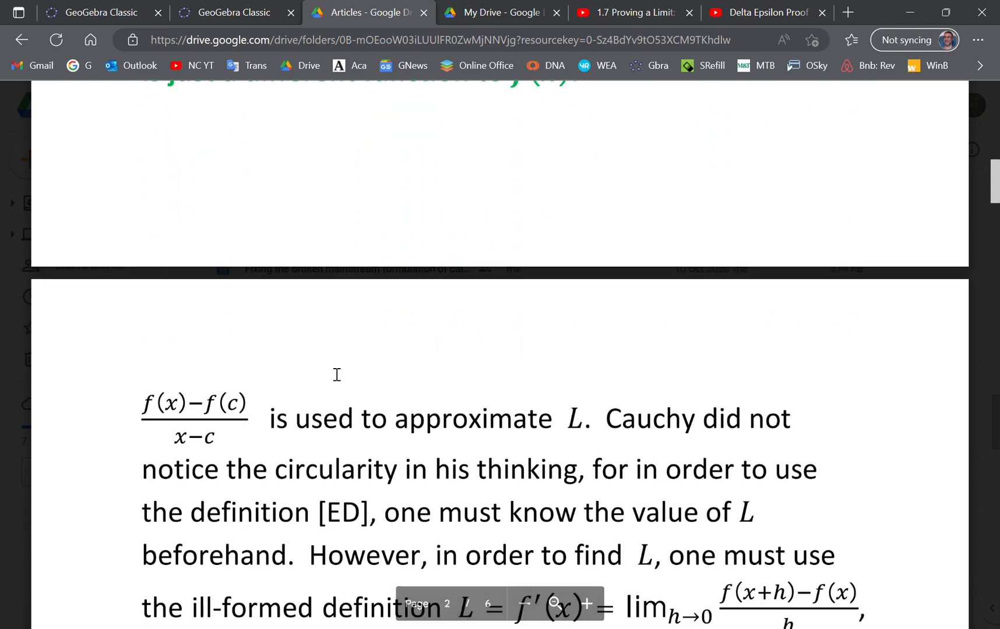
scroll(down, 3)
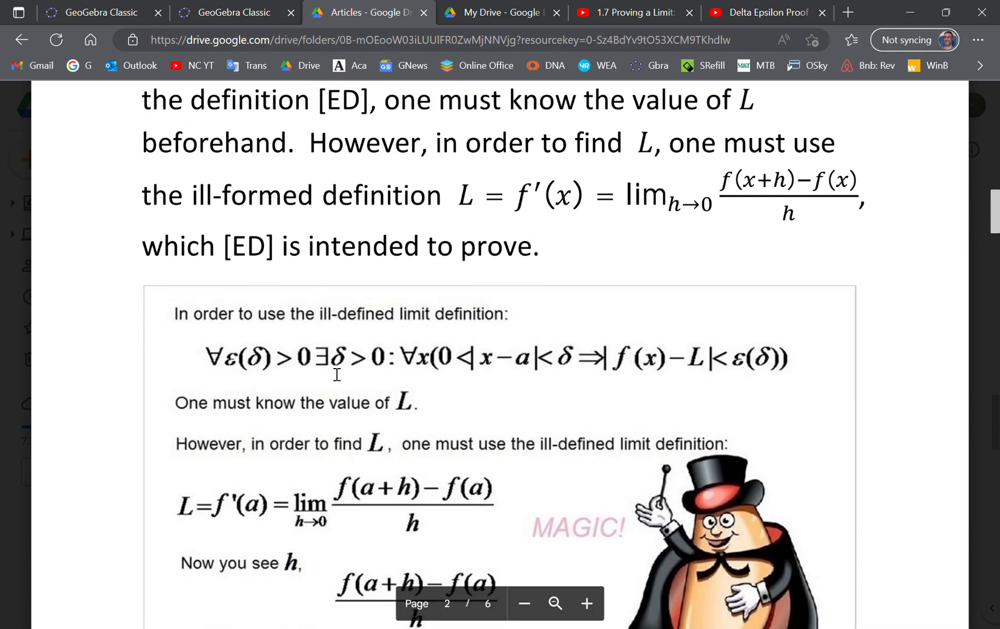
click(233, 12)
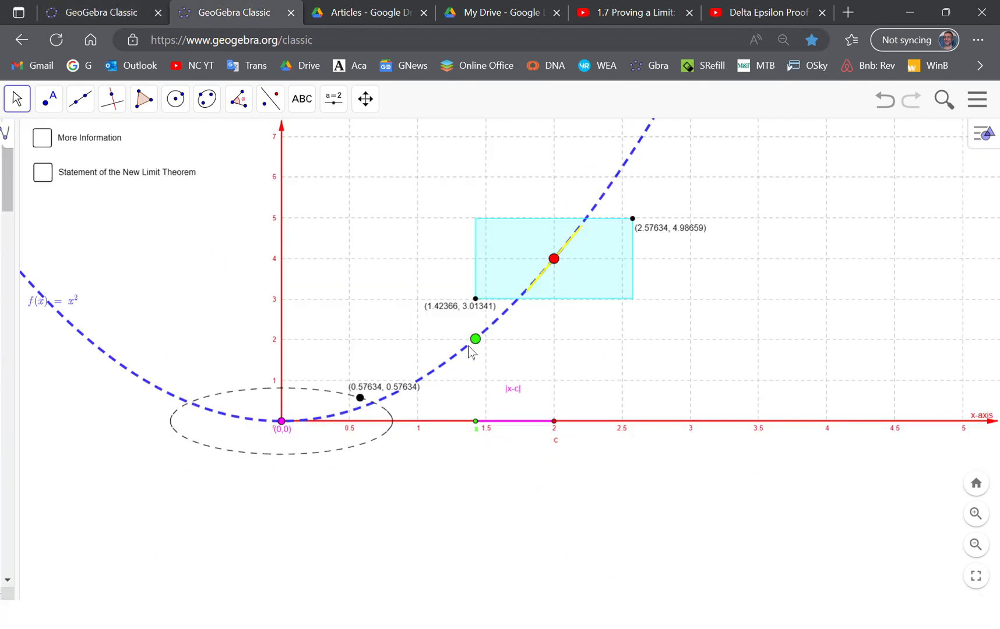
- Move point x along the parabola toward 0.8, enlarging the shaded rectangle and ellipse
drag(476, 339, 394, 391)
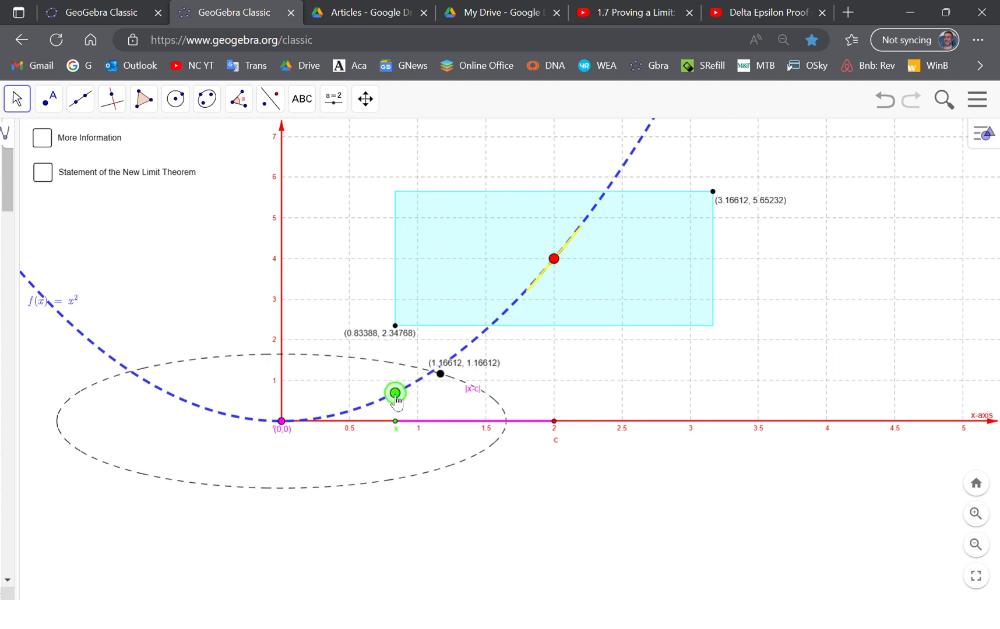
drag(394, 392, 423, 377)
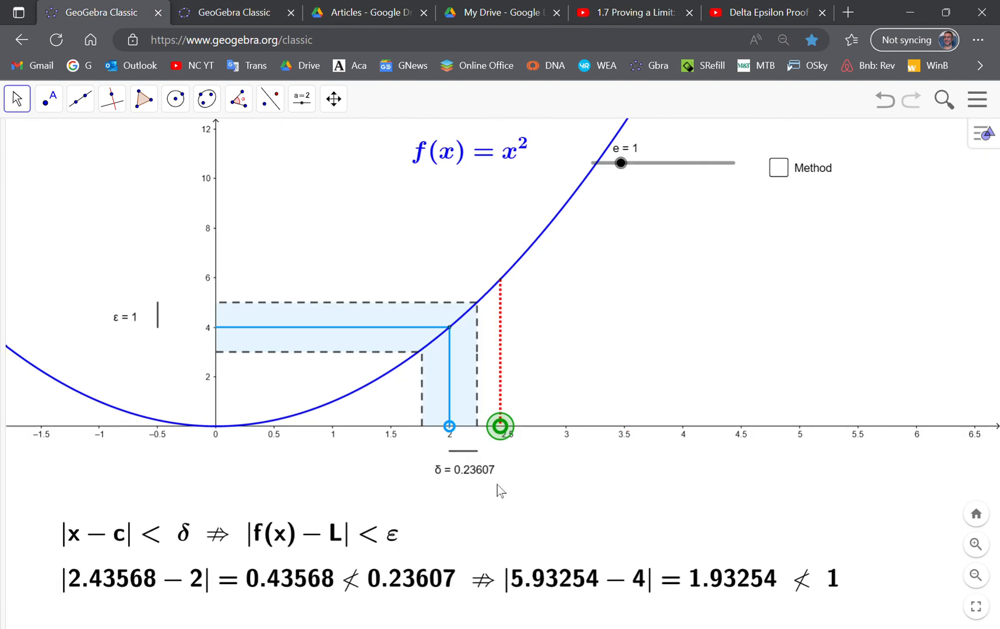
mouse_move(462, 459)
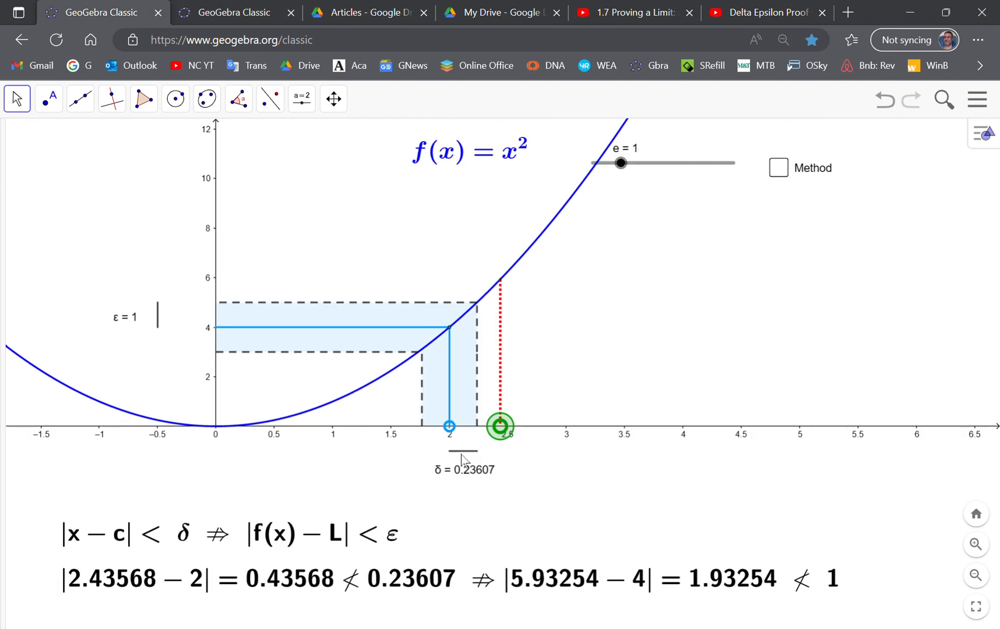
mouse_move(632, 173)
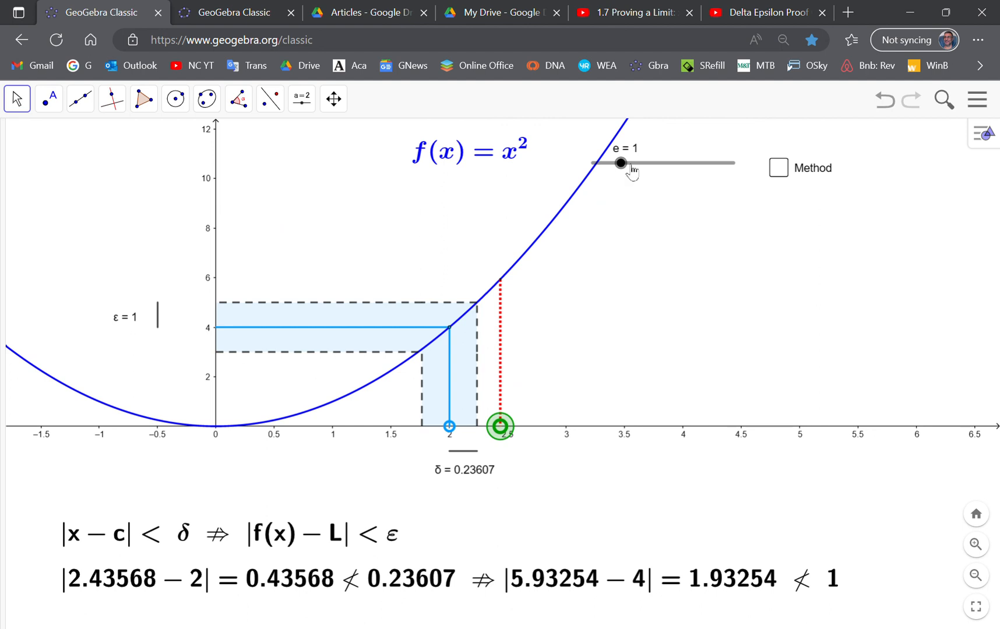
- Raise ε from 1 up to about 4 so both inequalities hold for x = 2.43568
drag(618, 164, 623, 163)
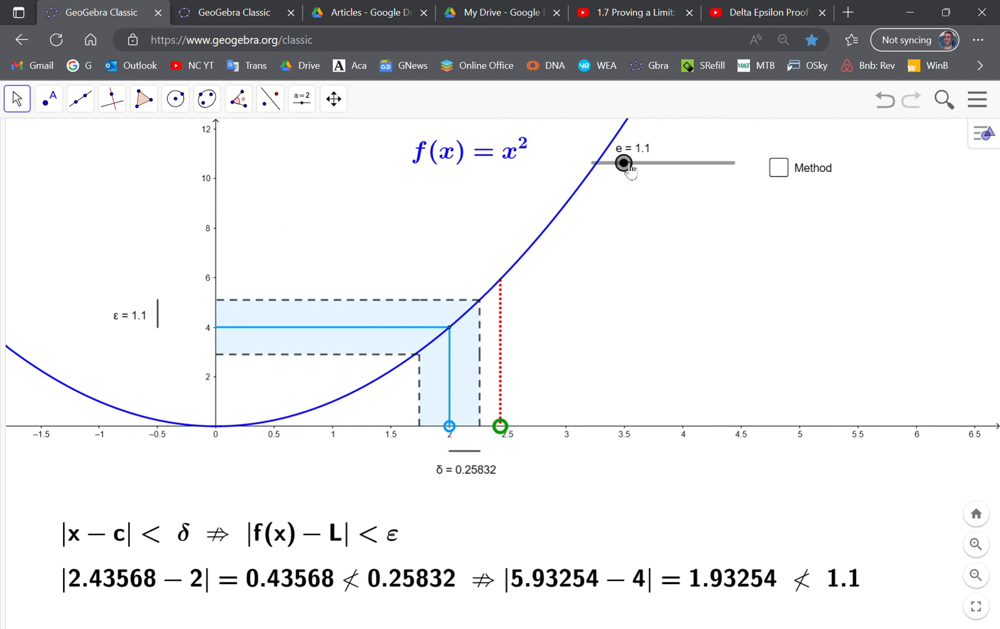
drag(623, 163, 696, 163)
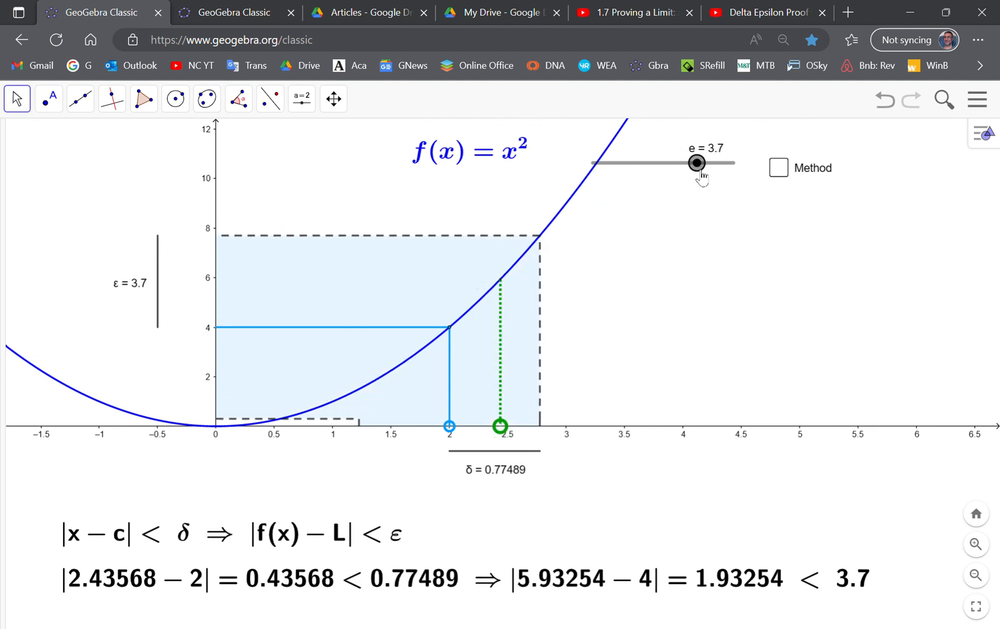
drag(696, 163, 705, 163)
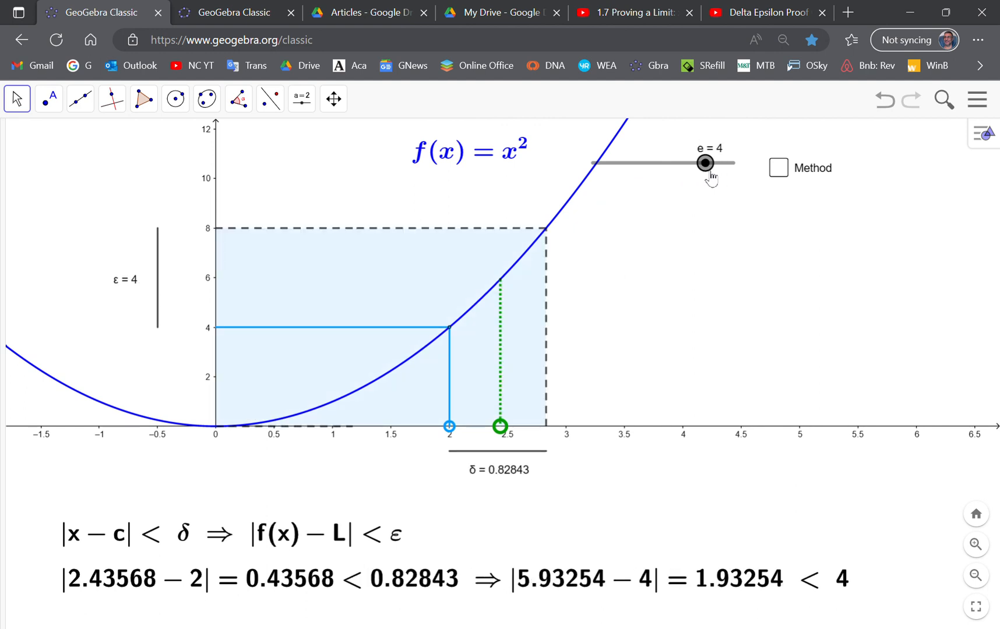
drag(704, 163, 712, 163)
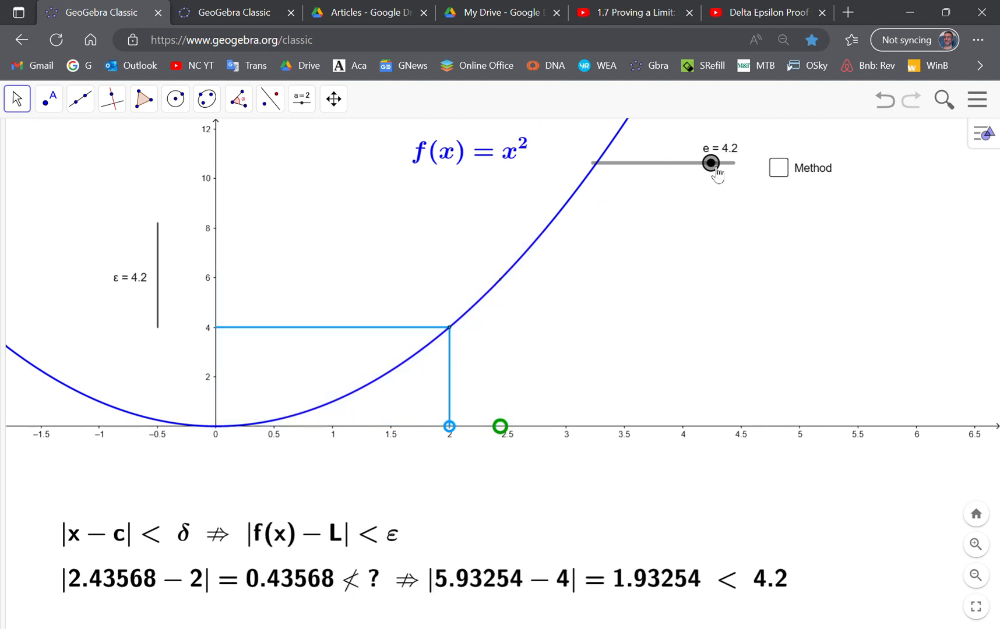
drag(712, 163, 705, 163)
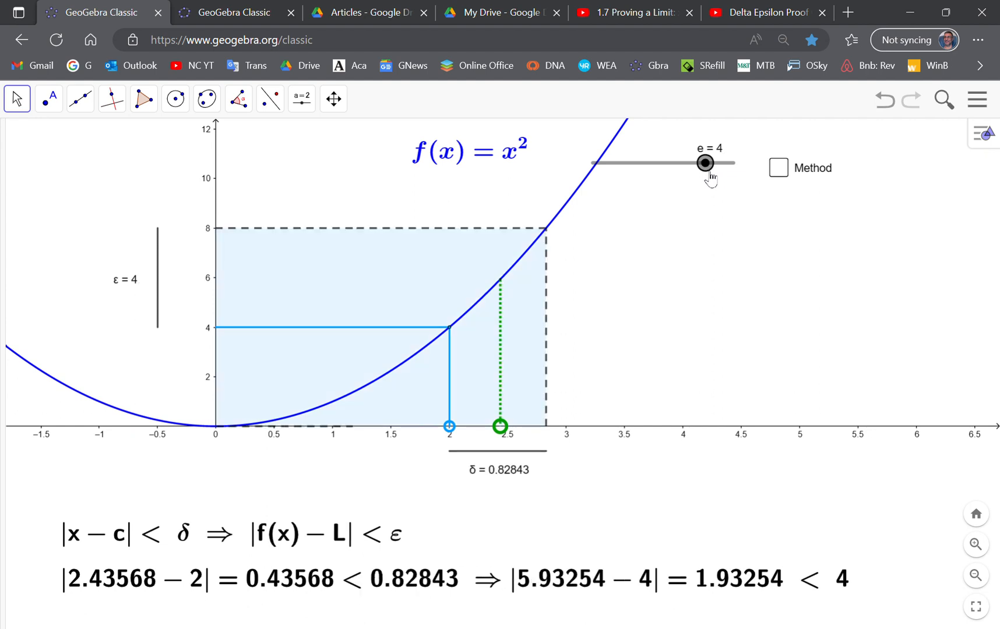
- Bring ε back down to 1, giving δ ≈ 0.23607 and a failing implication
drag(704, 163, 687, 163)
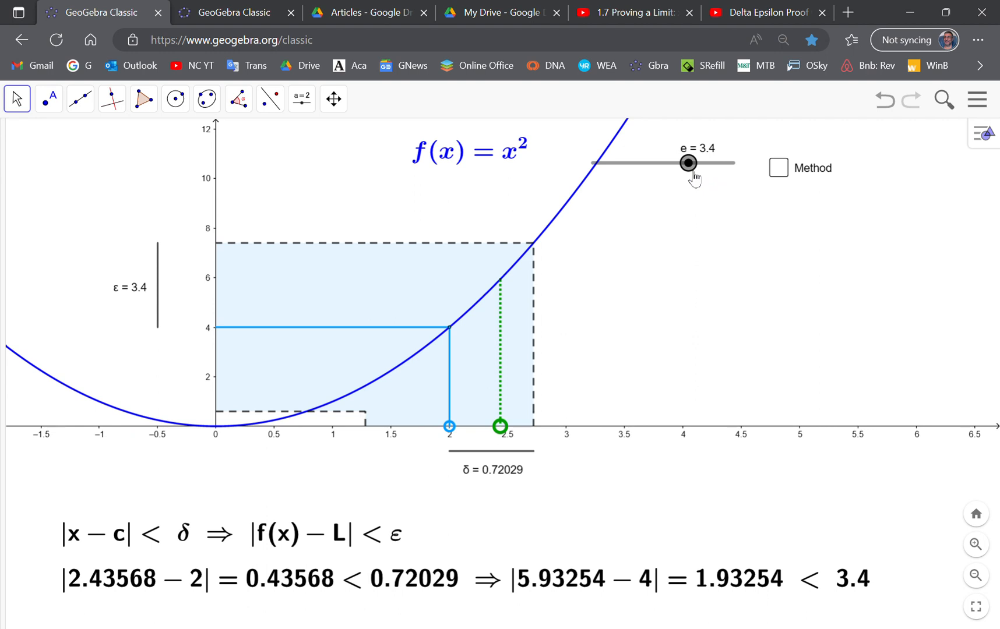
drag(687, 163, 632, 164)
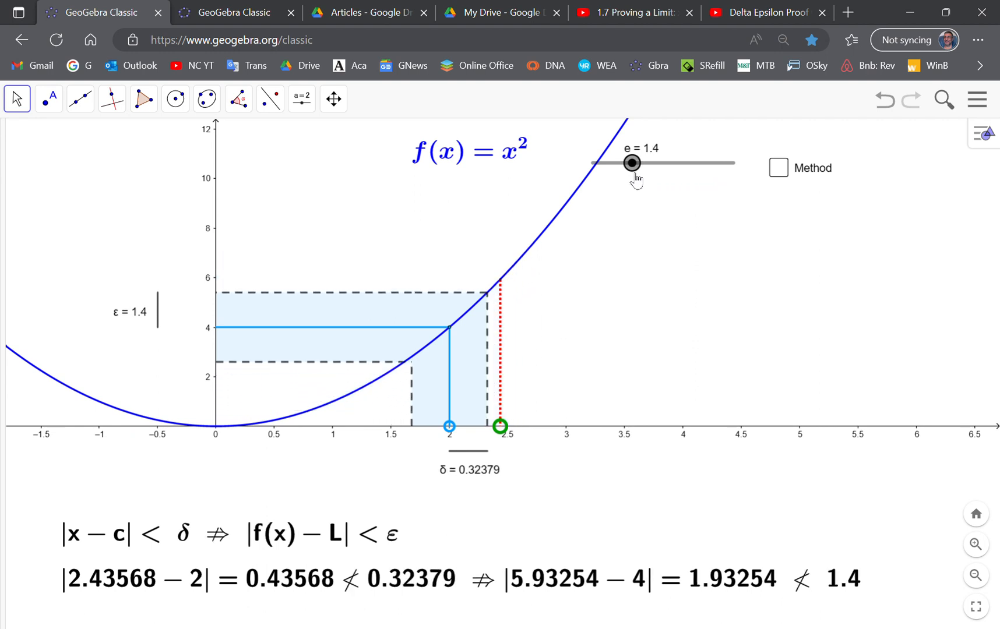
drag(631, 163, 623, 163)
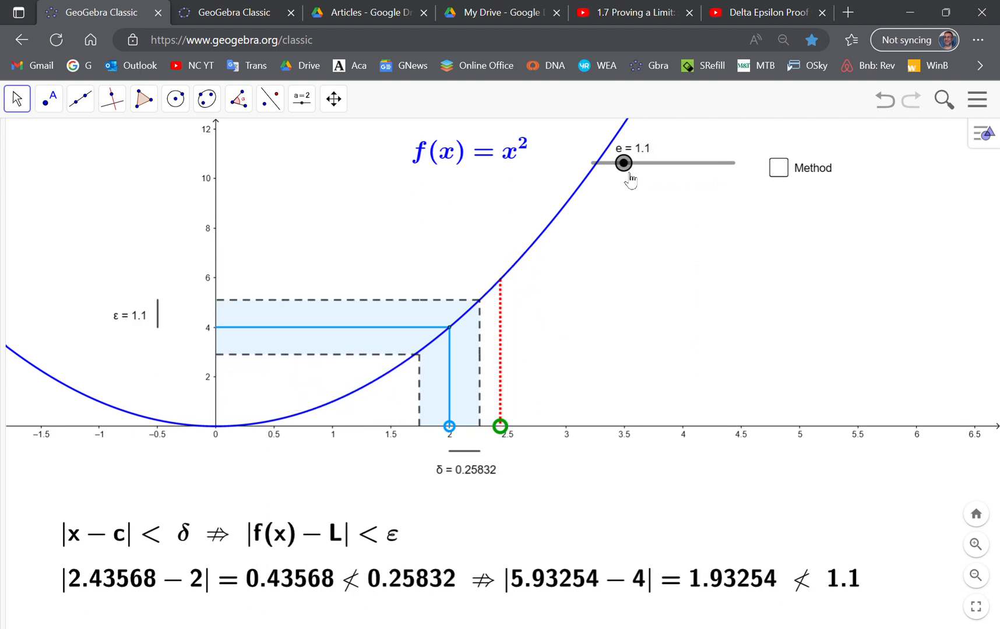
drag(623, 163, 620, 163)
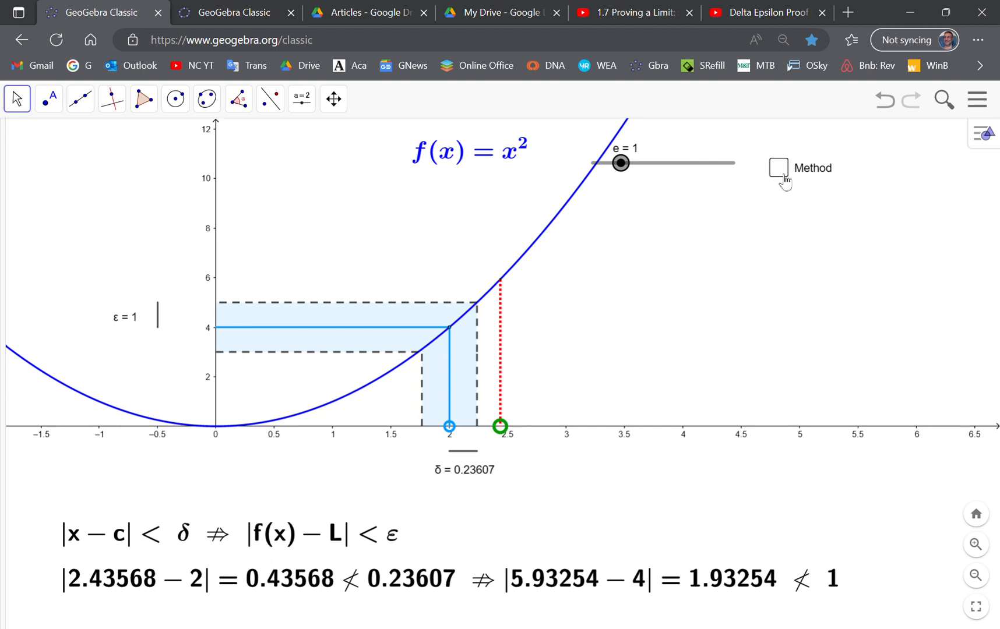
- Show the Method worked solution (δ = min(0.26795, 0.236)), glancing at the method PDF in Drive
click(778, 168)
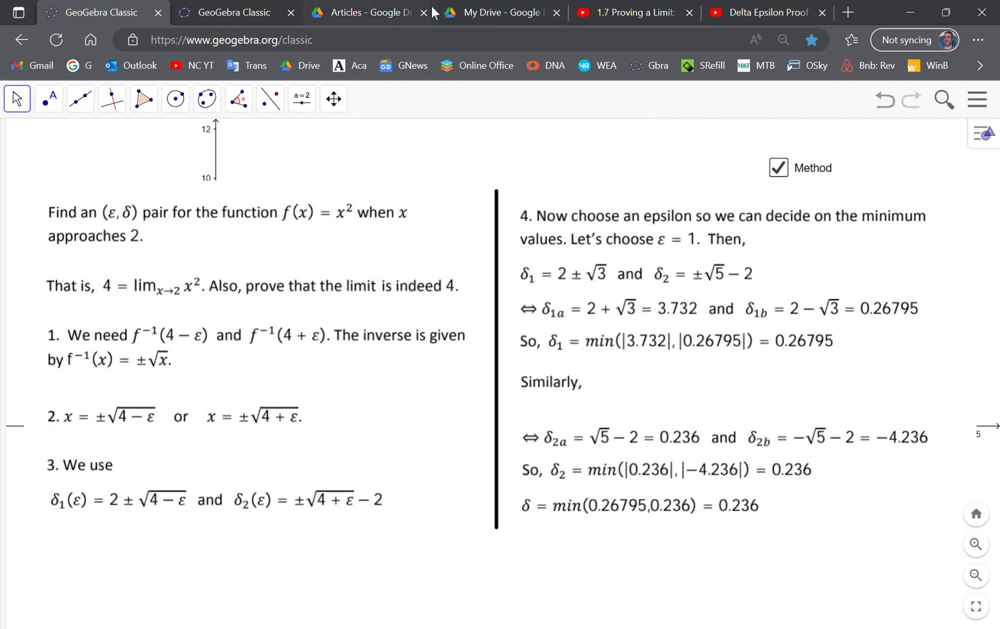
click(501, 11)
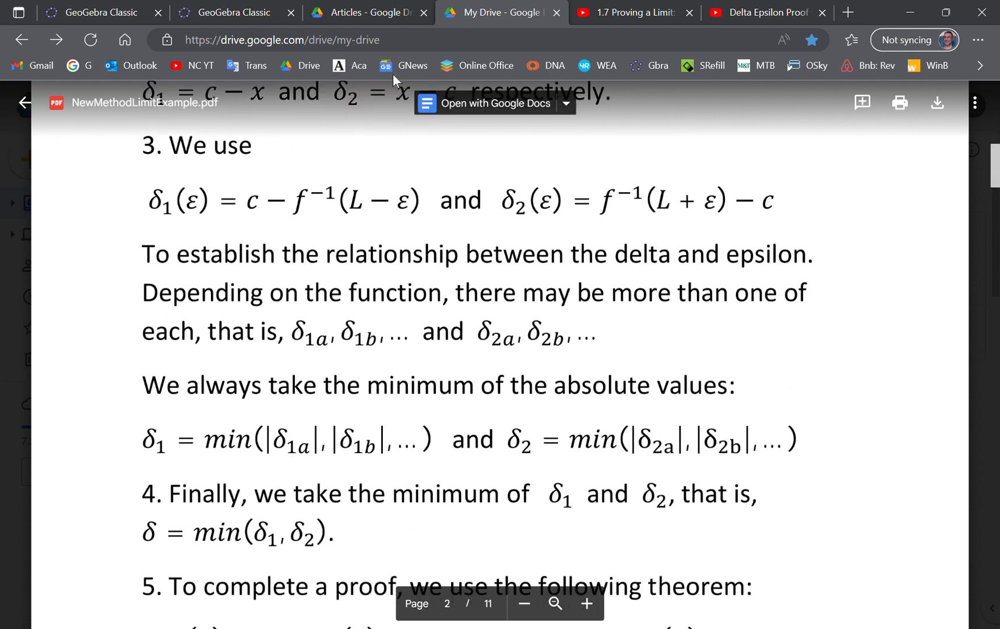
click(96, 12)
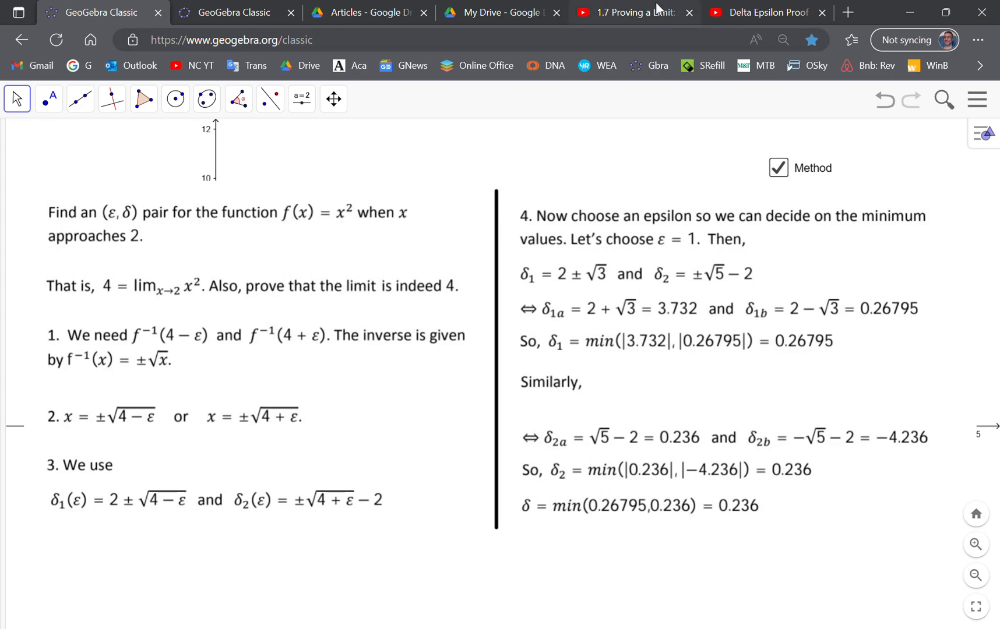
- Scroll the 1.7 Proving a Limit video page down to the long comment on choosing ε first
click(628, 12)
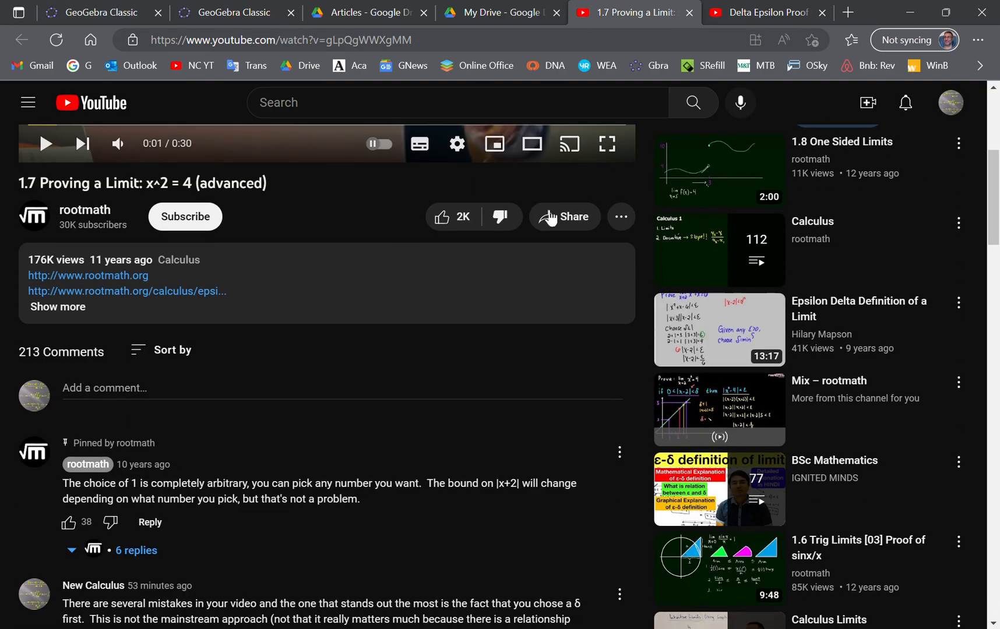
scroll(down, 3)
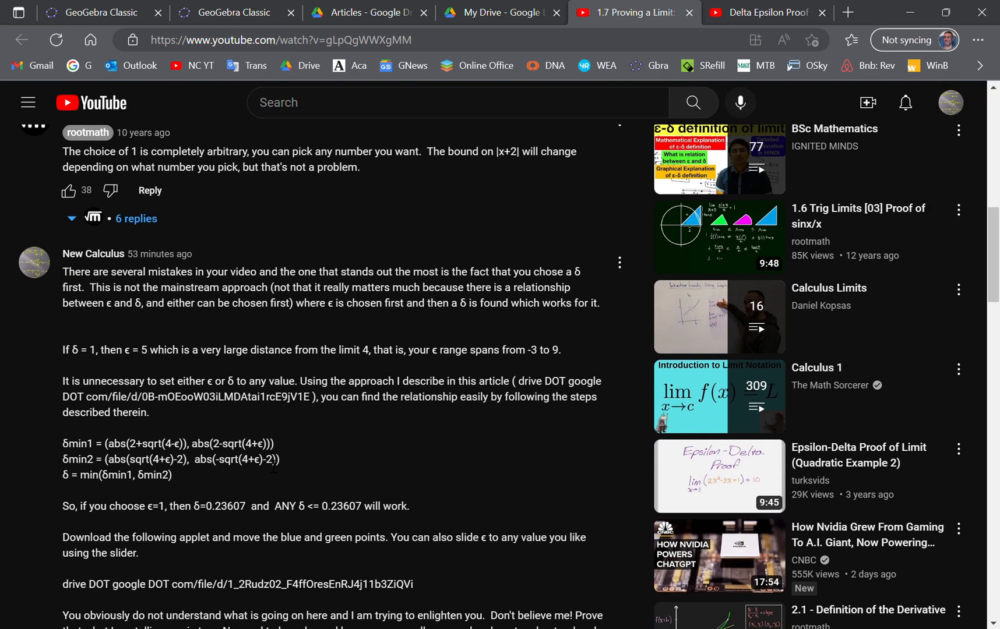
scroll(down, 3)
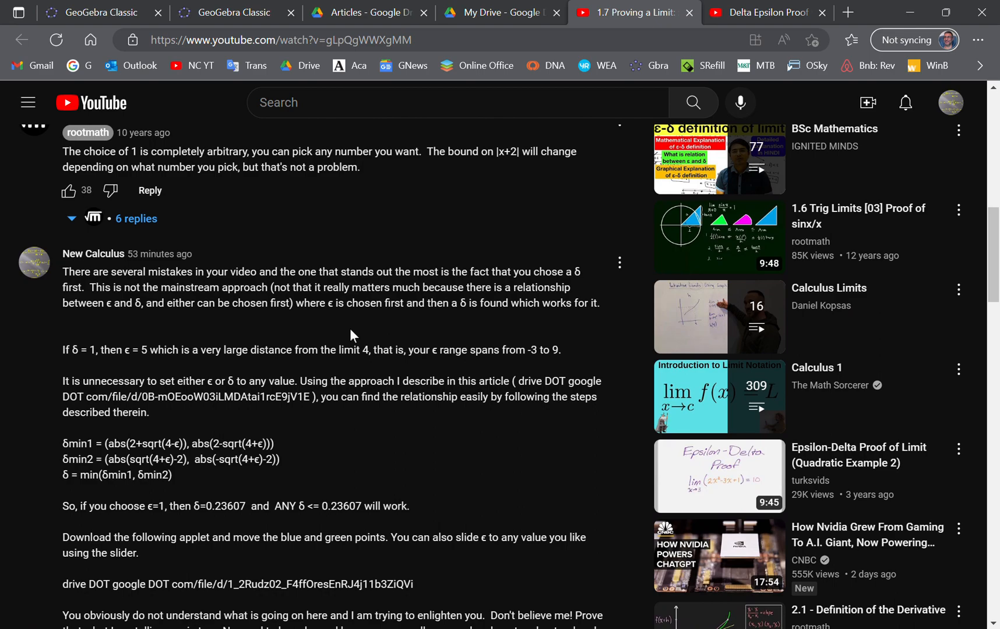
scroll(down, 3)
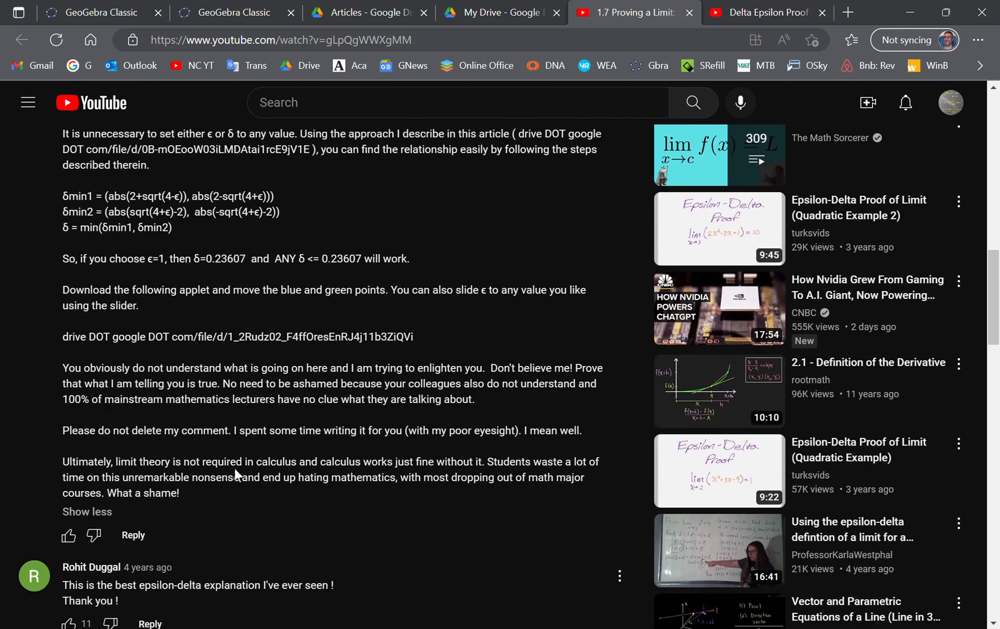
- Scroll the Delta Epsilon Proof Quadratic Example video page down toward the comments
click(759, 12)
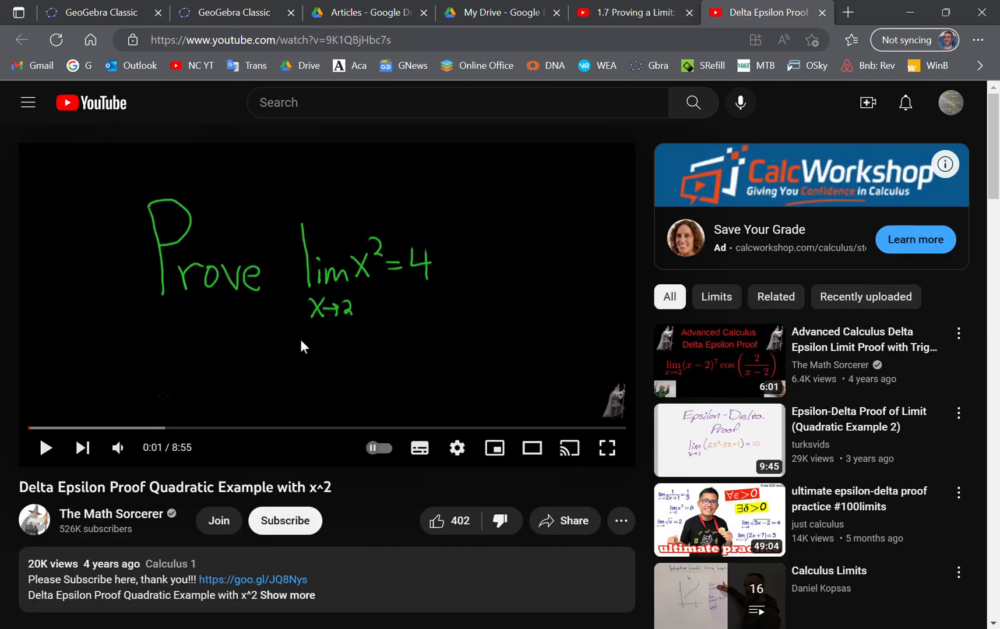
scroll(down, 3)
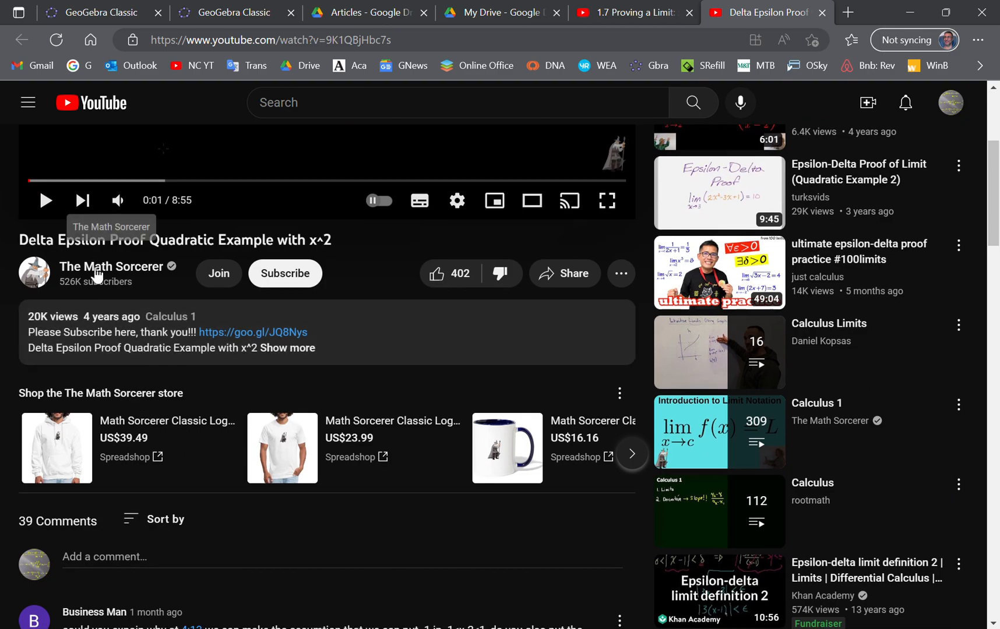
scroll(down, 3)
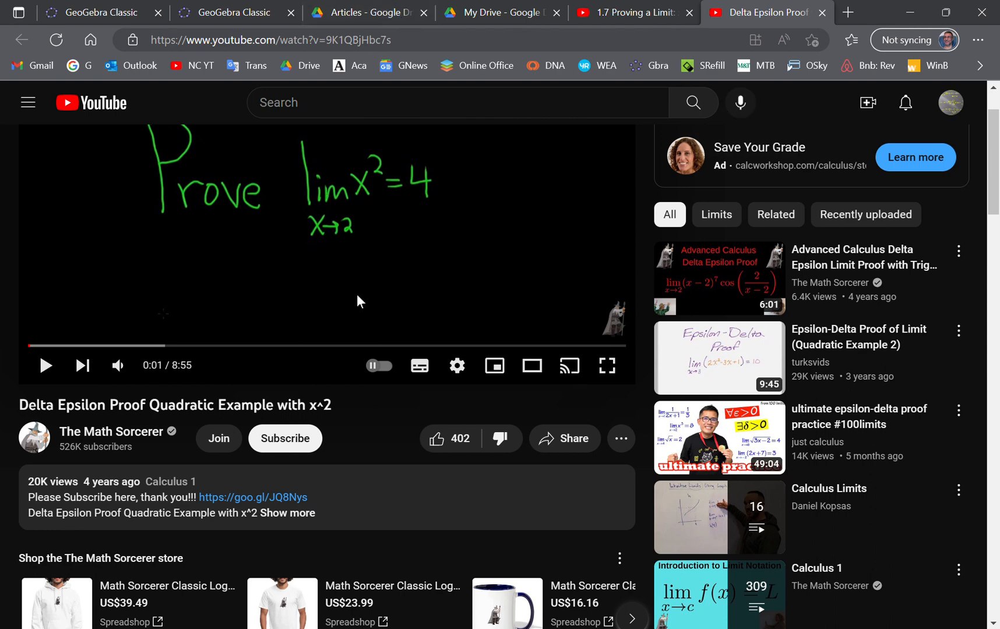
mouse_move(339, 306)
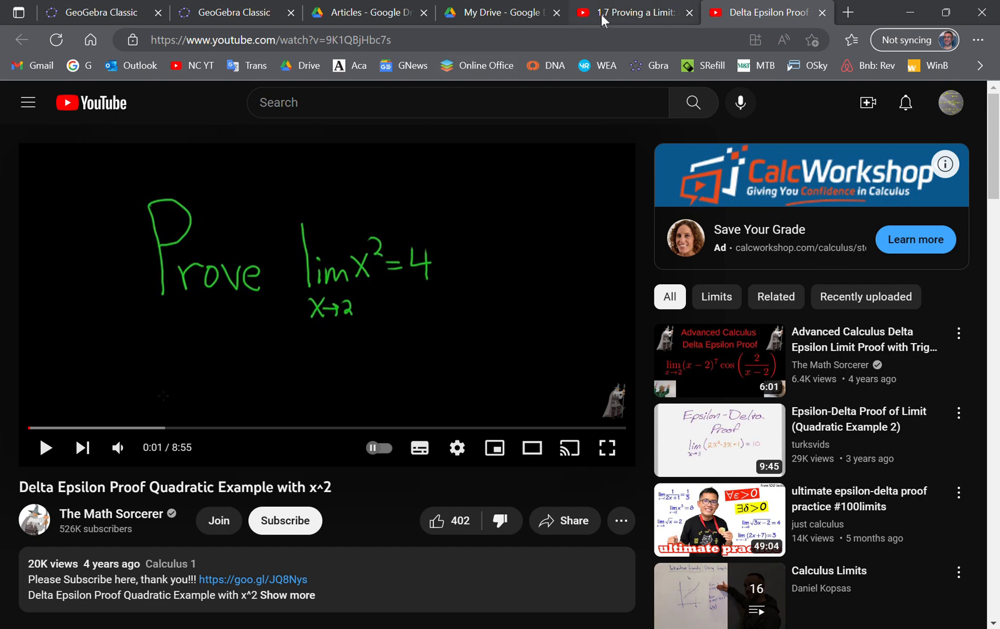
mouse_move(248, 30)
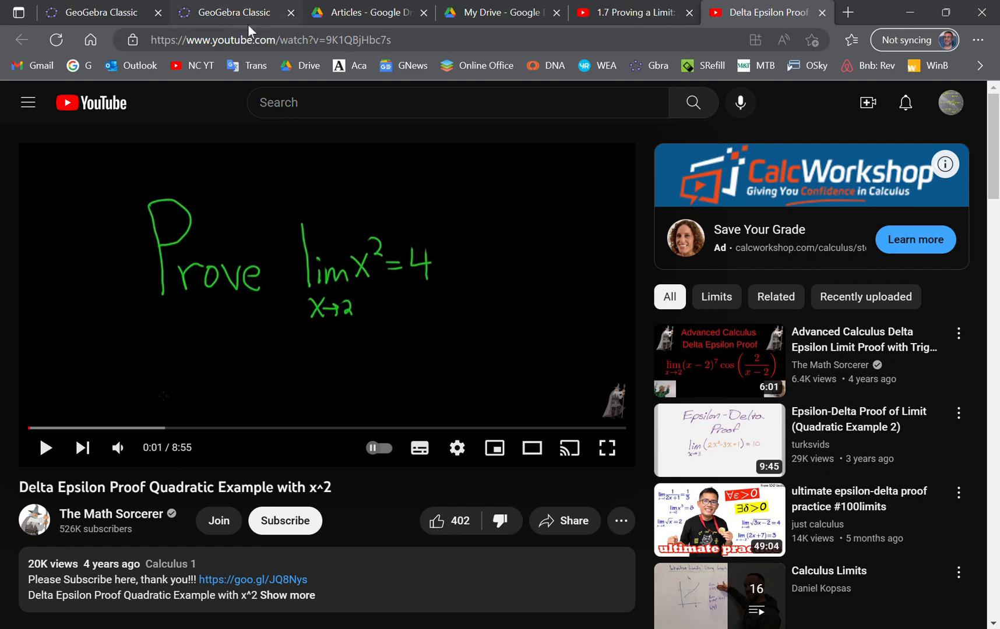
mouse_move(134, 362)
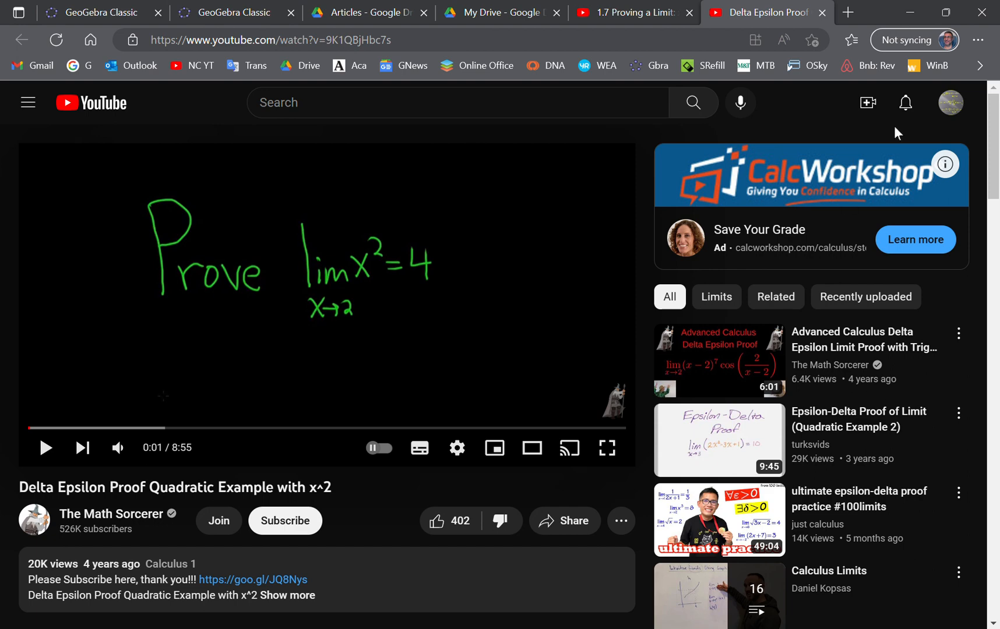
mouse_move(836, 91)
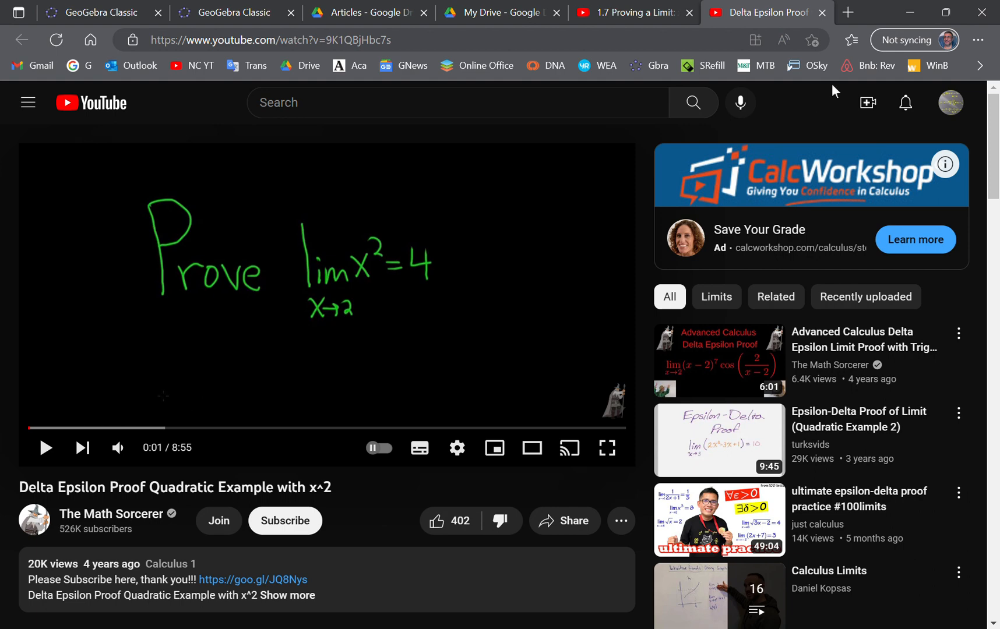
mouse_move(928, 103)
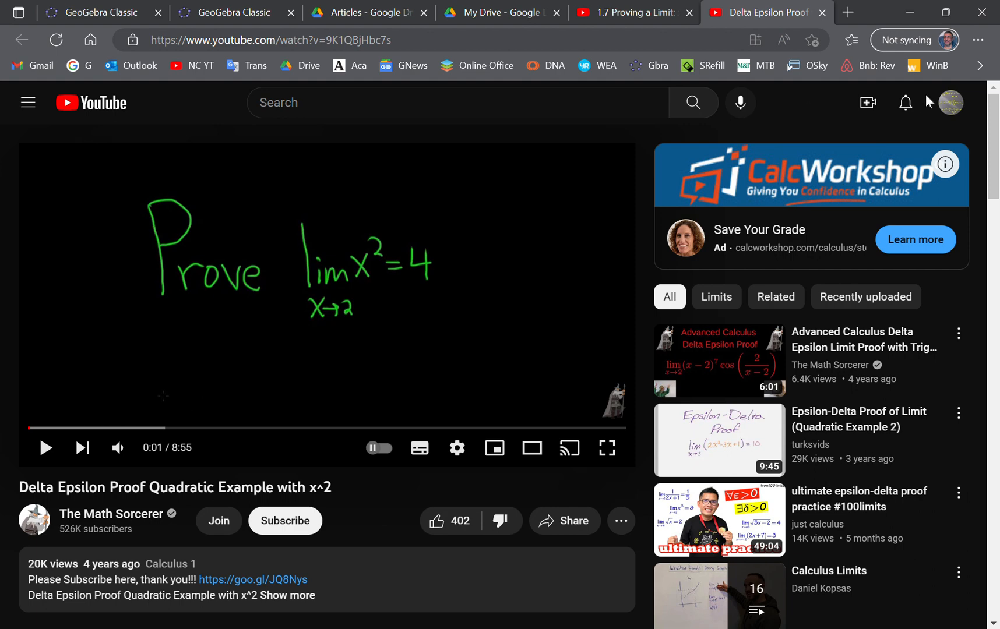
mouse_move(926, 100)
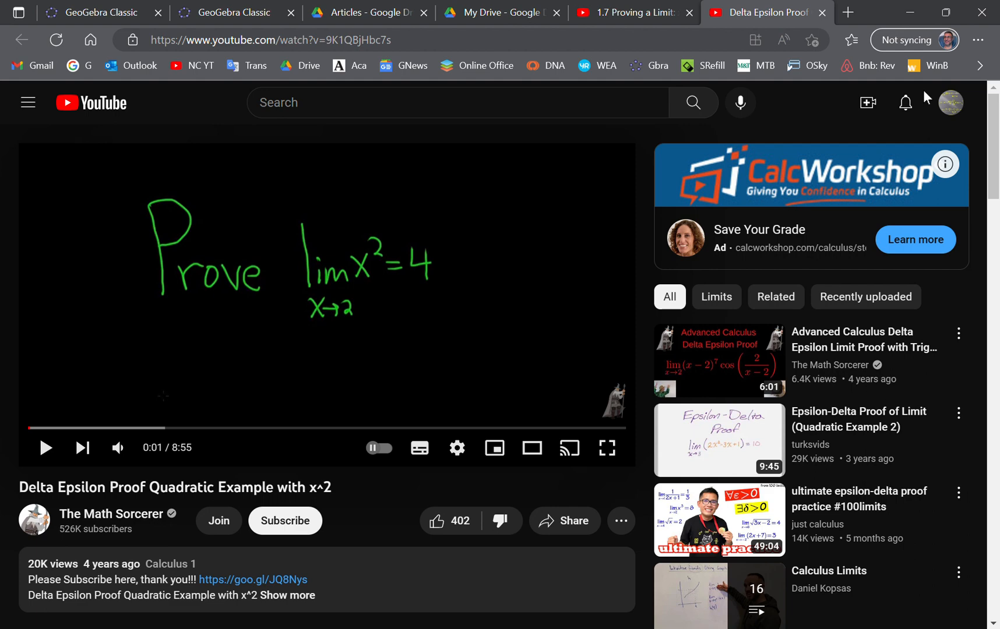
mouse_move(922, 94)
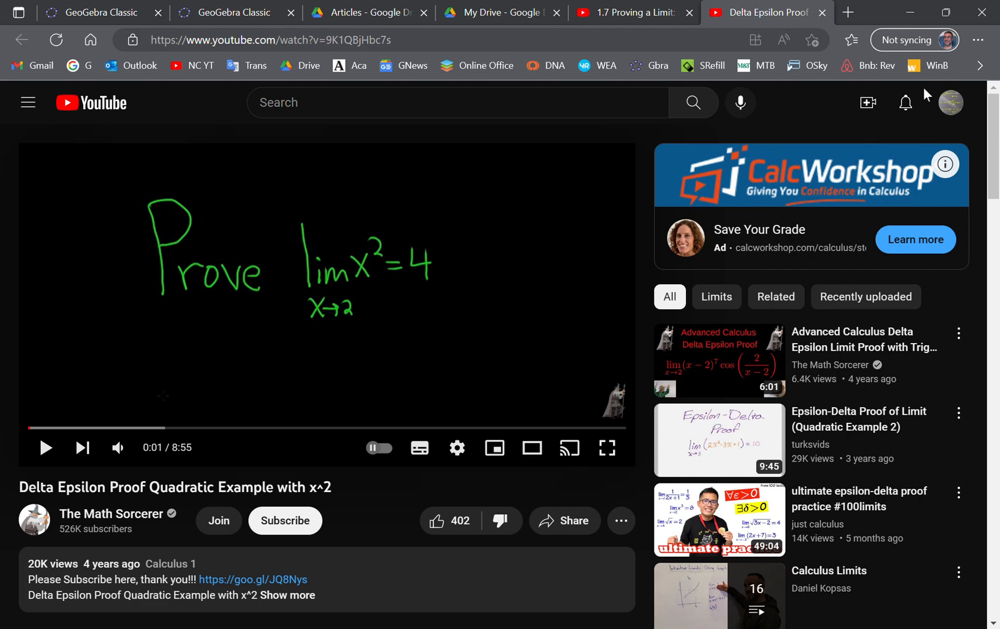
mouse_move(926, 93)
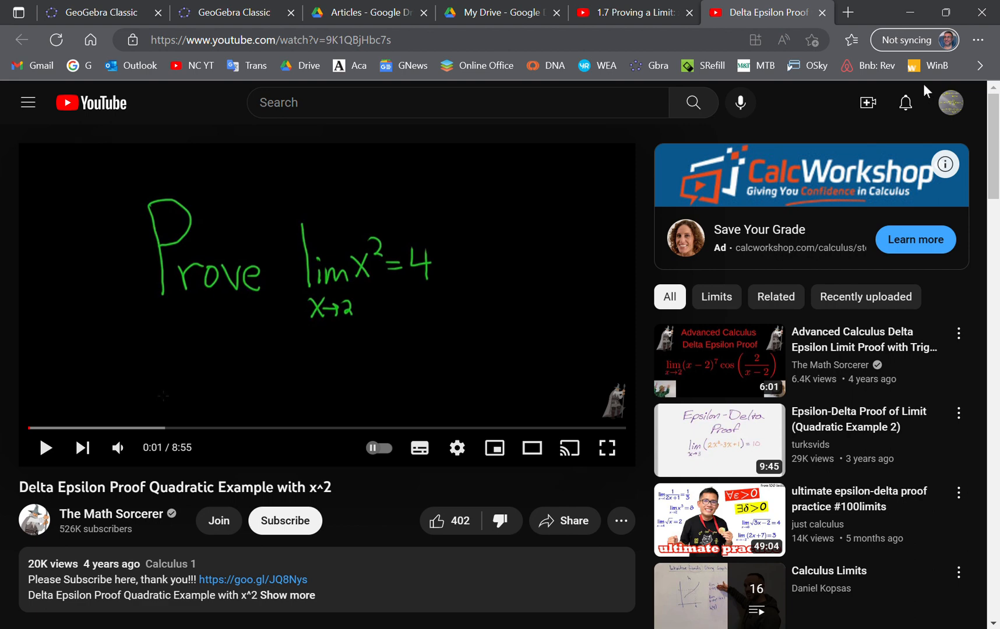